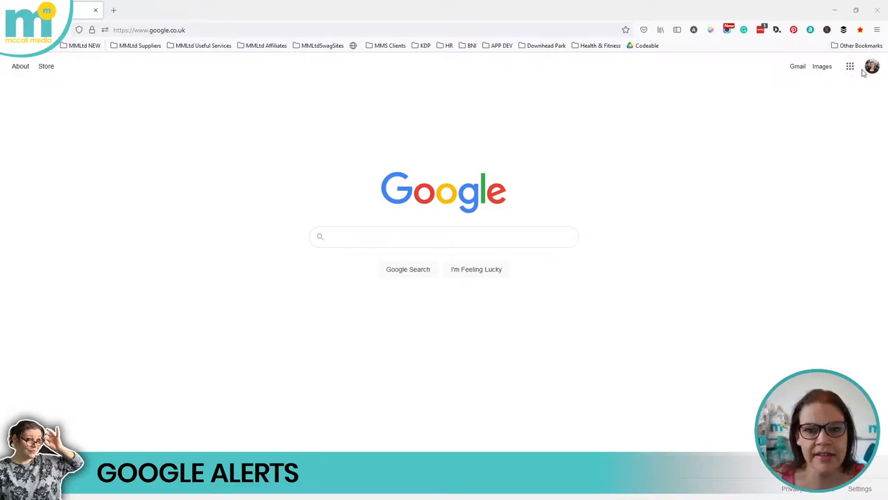
{"action": "mouse_move", "coordinate": [850, 66]}
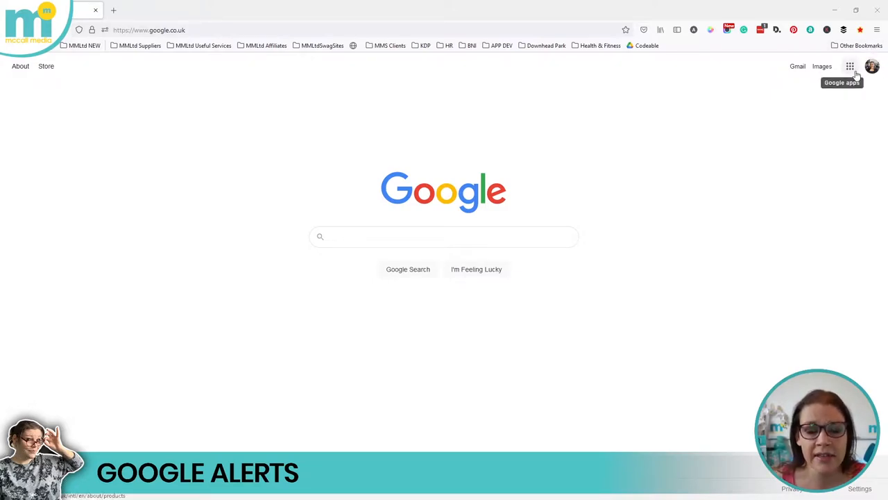
{"action": "mouse_move", "coordinate": [872, 66]}
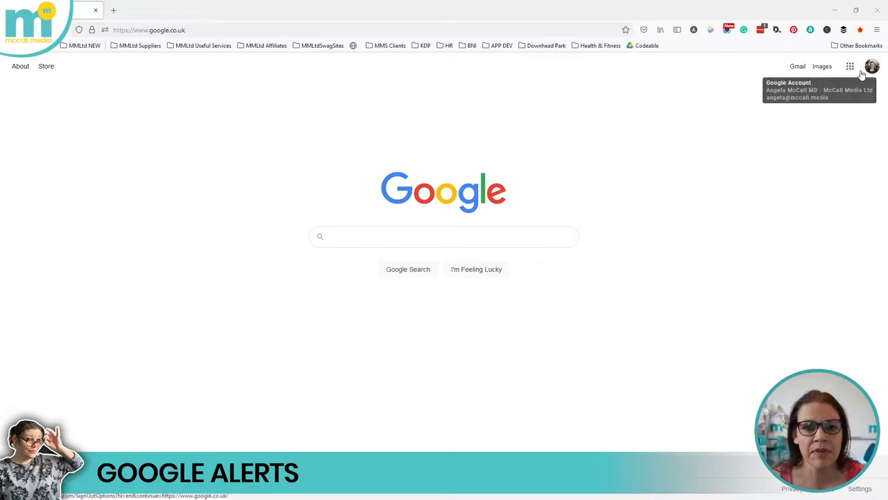
- Enter McCall Media Studios as a new alert query and scroll its preview results
{"action": "left_click", "coordinate": [150, 30]}
{"action": "type", "text": "/alerts"}
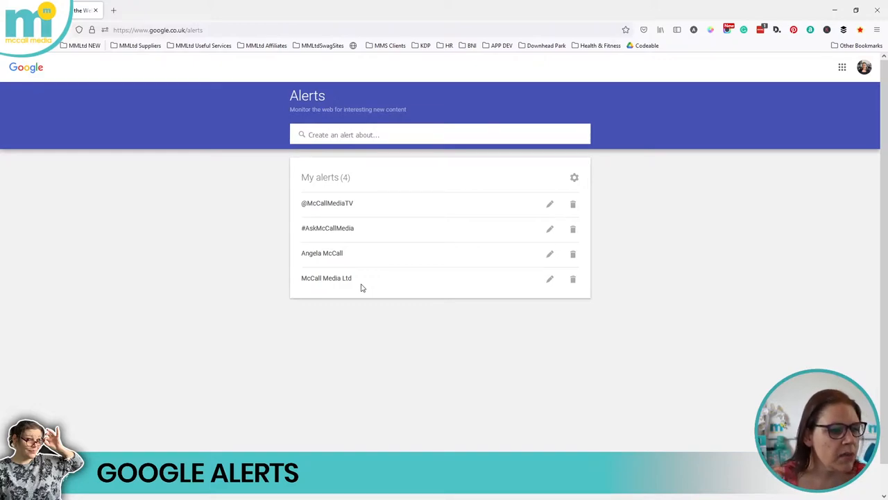
{"action": "mouse_move", "coordinate": [392, 272]}
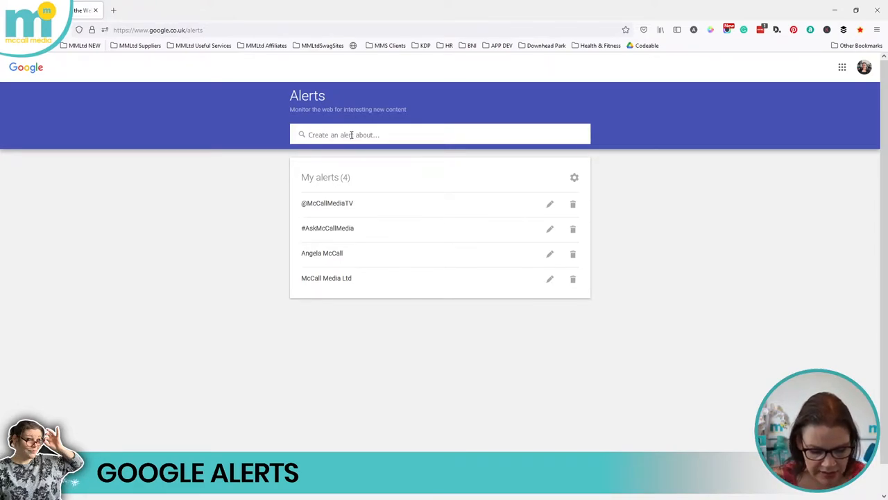
{"action": "type", "text": "McCall Media Studios"}
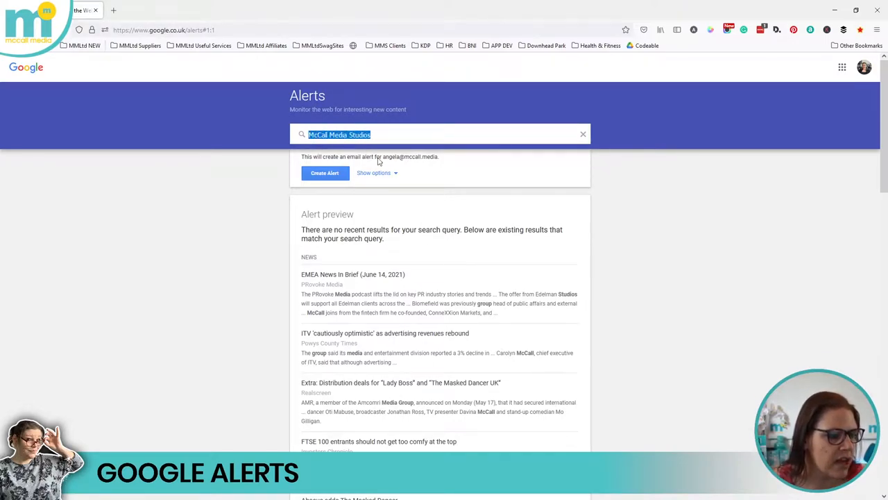
{"action": "mouse_move", "coordinate": [421, 337]}
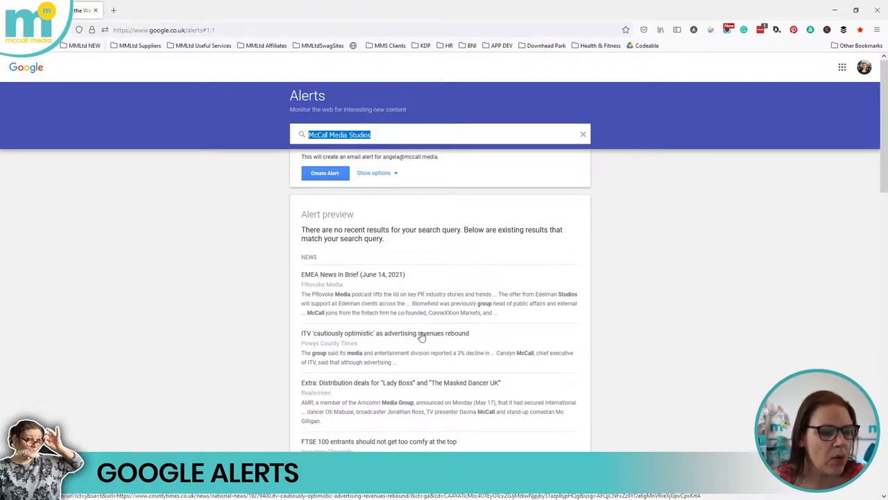
{"action": "scroll", "scroll_direction": "down", "scroll_amount": 3}
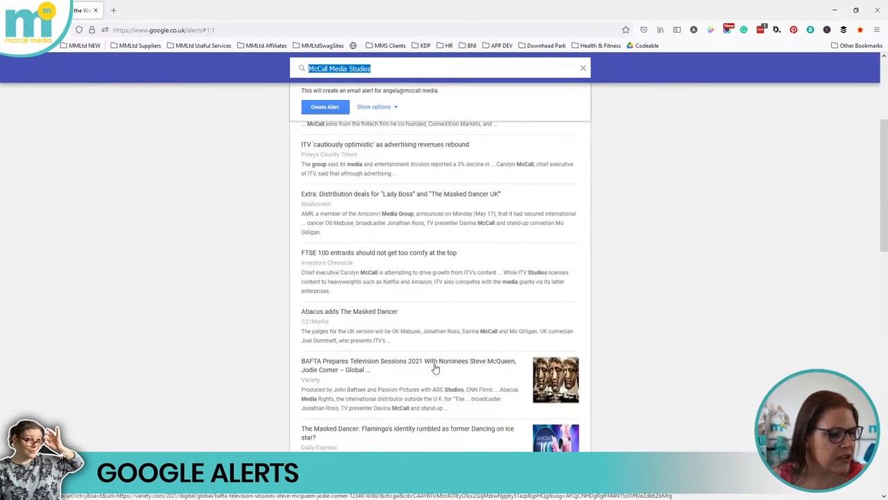
{"action": "scroll", "scroll_direction": "down", "scroll_amount": 3}
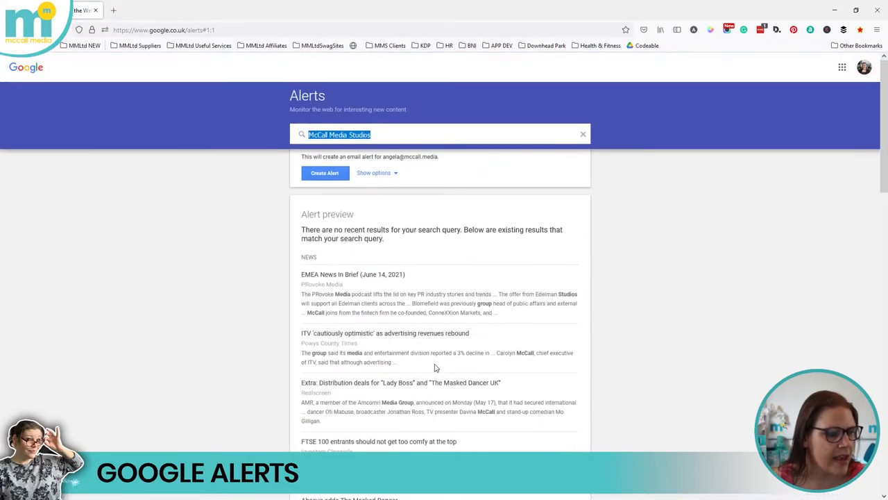
{"action": "mouse_move", "coordinate": [341, 294]}
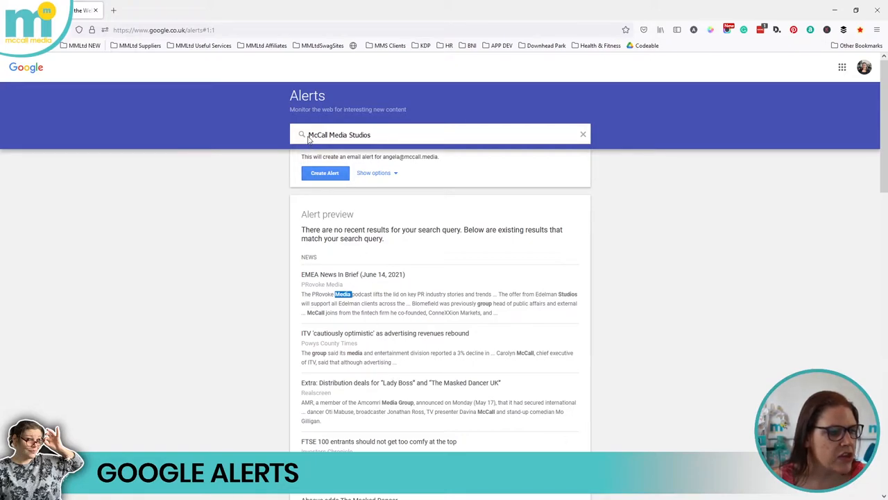
- Select the word Studios in the query and look further down the preview
{"action": "double_click", "coordinate": [316, 134]}
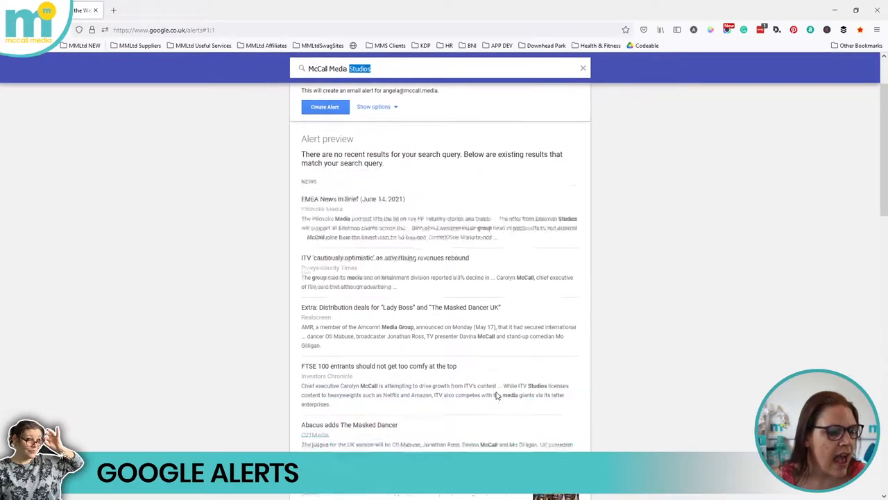
{"action": "scroll", "scroll_direction": "down", "scroll_amount": 3}
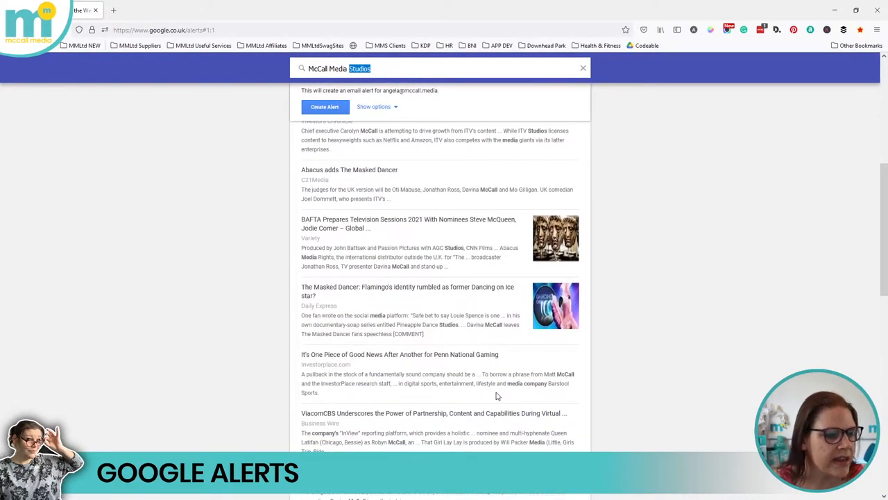
{"action": "scroll", "scroll_direction": "down", "scroll_amount": 3}
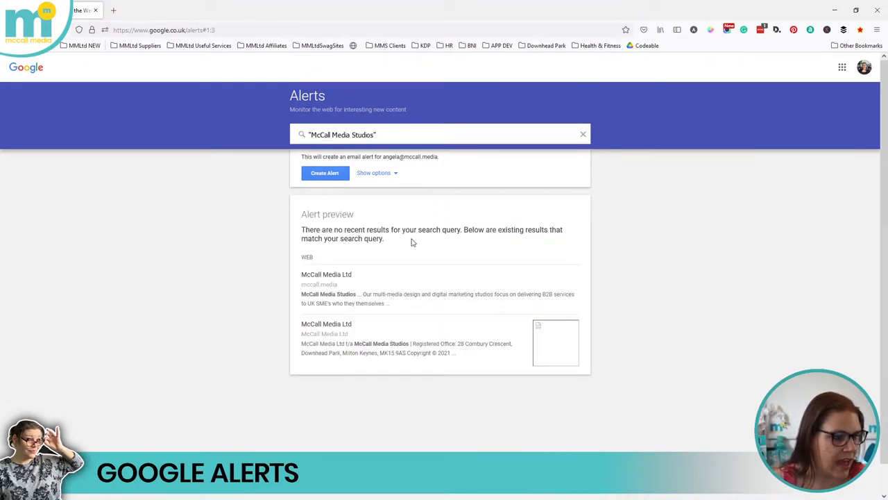
- Select the whole quoted "McCall Media Studios" query ready to replace it
{"action": "triple_click", "coordinate": [341, 134]}
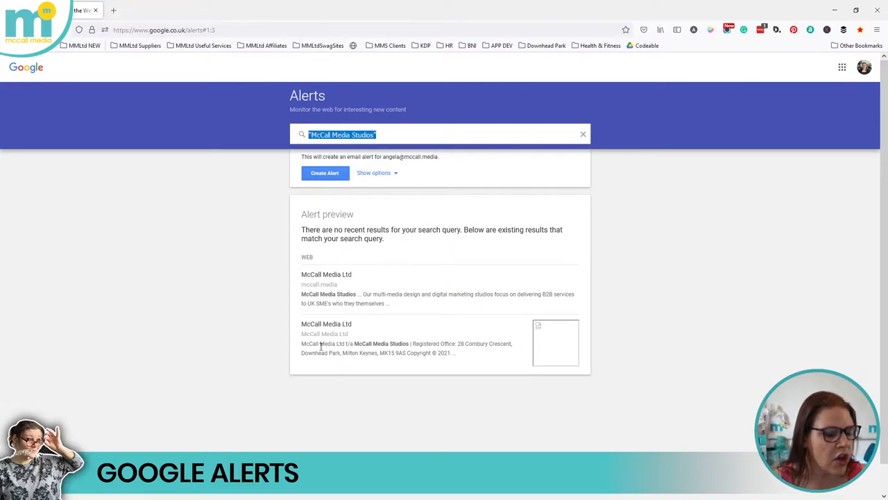
{"action": "mouse_move", "coordinate": [378, 302]}
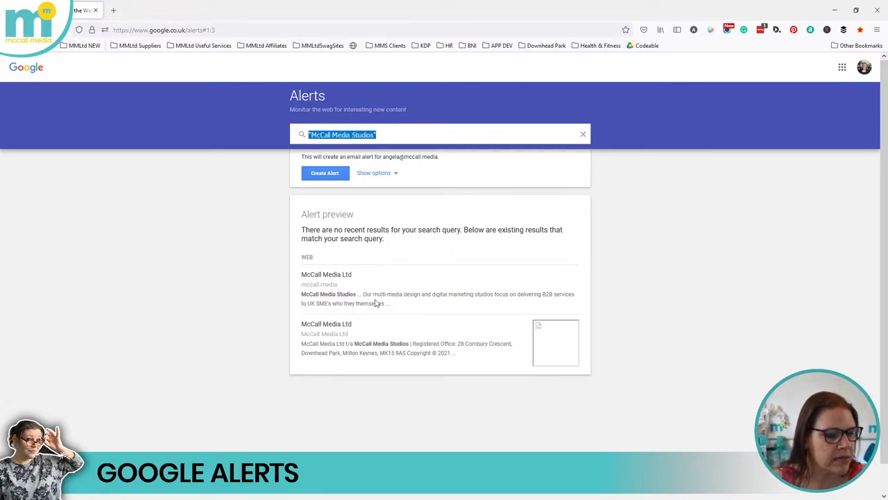
{"action": "mouse_move", "coordinate": [417, 316]}
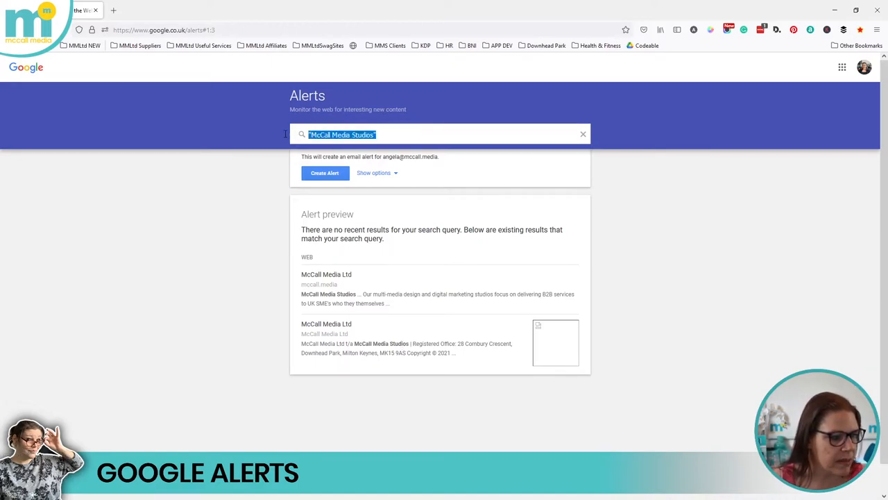
- Replace the query with Euro 2020 to preview tournament news results
{"action": "type", "text": "Euro 2020"}
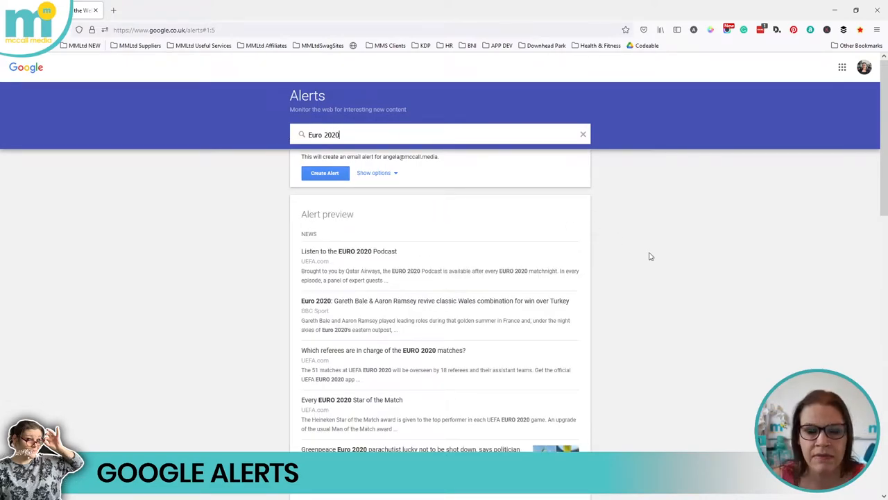
{"action": "mouse_move", "coordinate": [330, 241]}
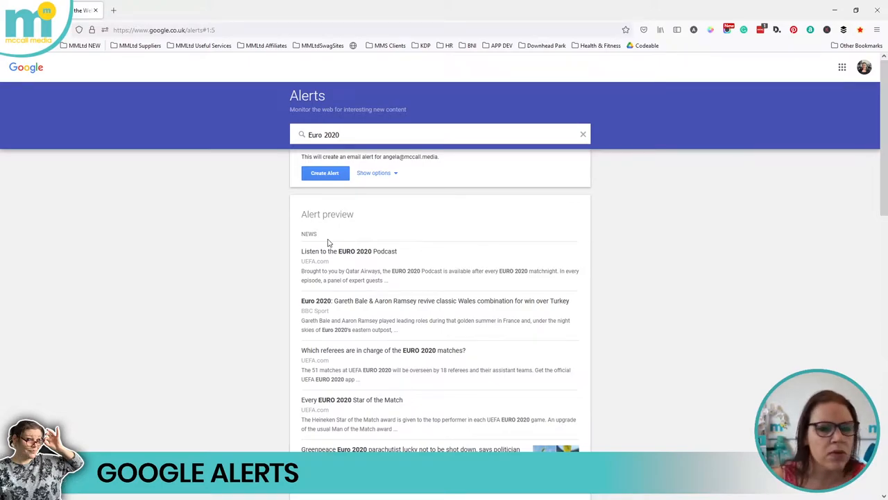
{"action": "mouse_move", "coordinate": [419, 245]}
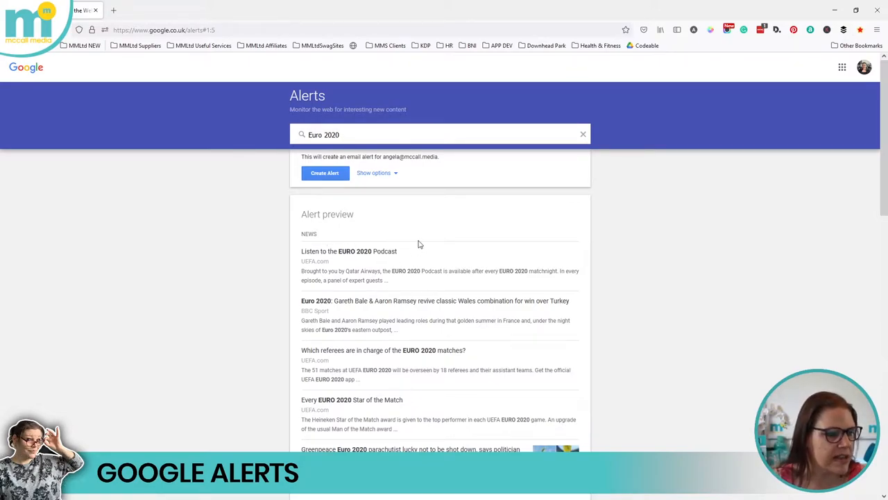
{"action": "mouse_move", "coordinate": [437, 241]}
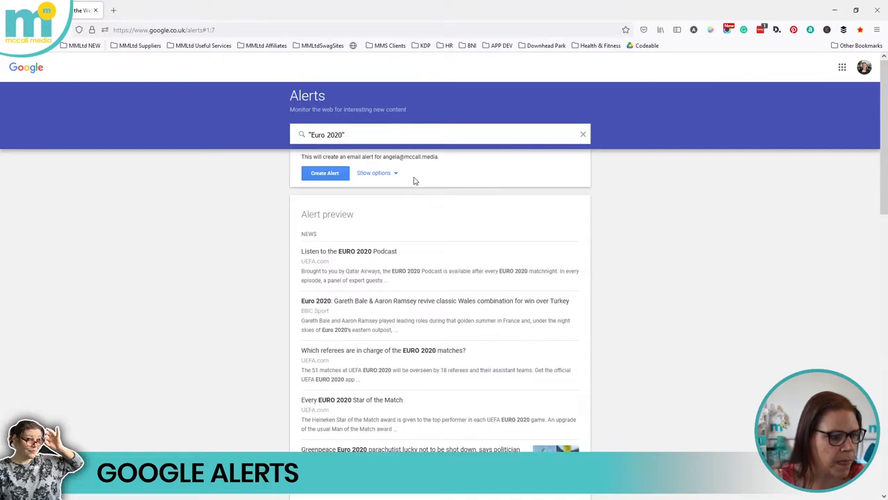
- Reveal the alert options and set frequency to as-it-happens
{"action": "left_click", "coordinate": [373, 172]}
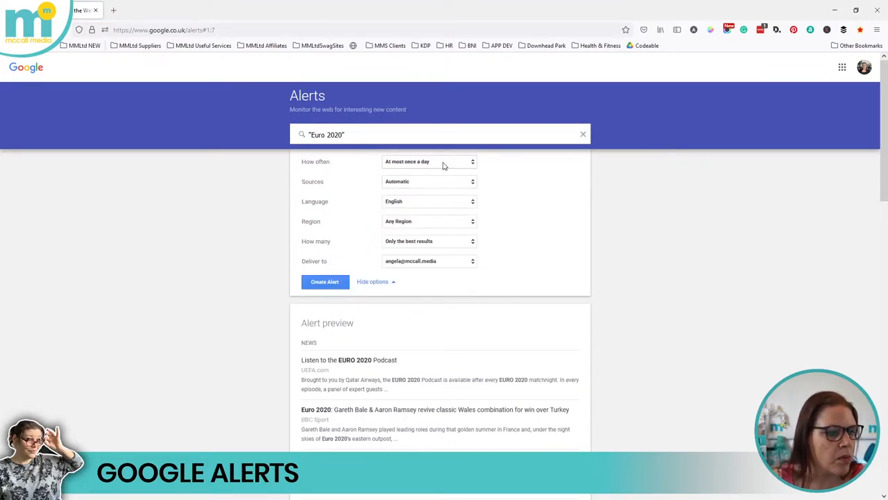
{"action": "left_click", "coordinate": [429, 161]}
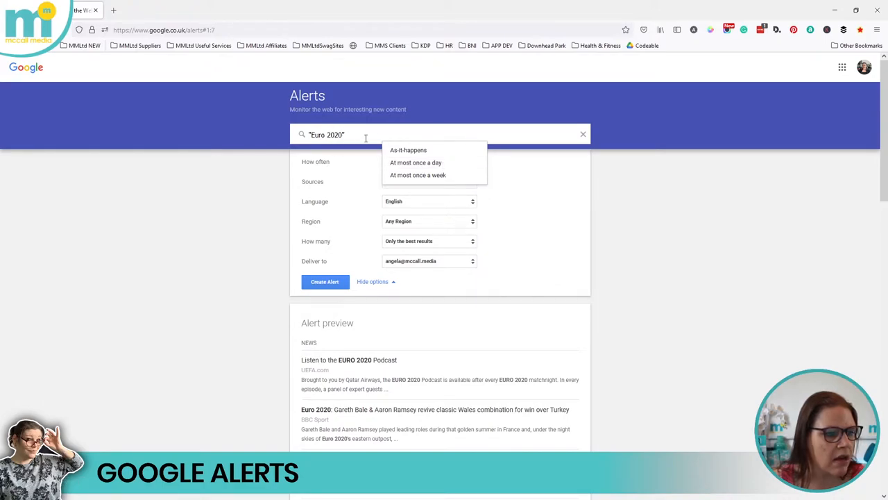
{"action": "left_click", "coordinate": [408, 150]}
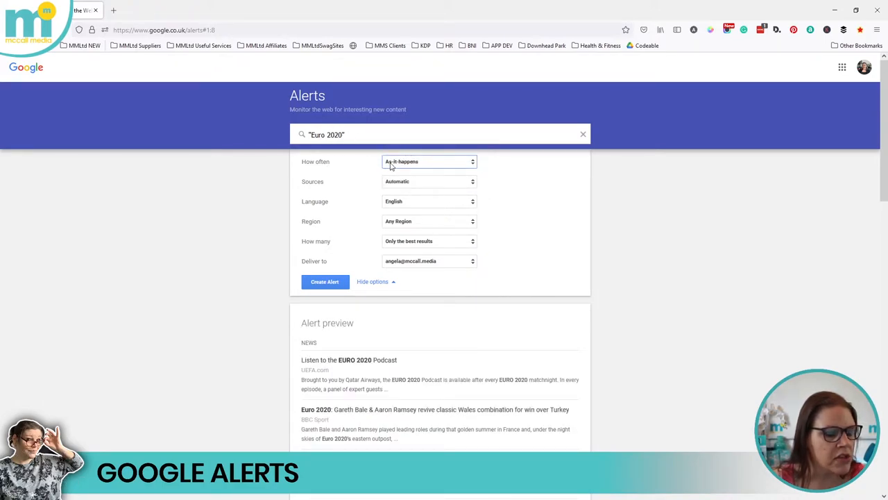
- Set the alert sources, trying blogs then settling on web and video
{"action": "left_click", "coordinate": [429, 181]}
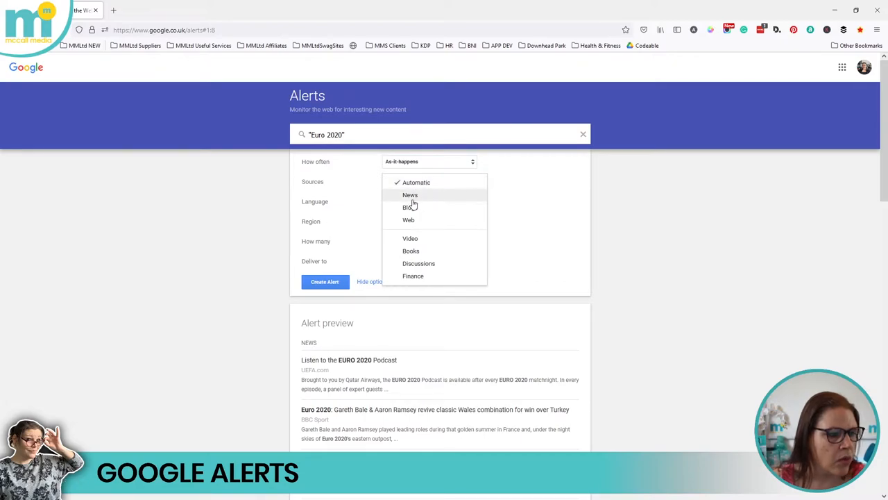
{"action": "left_click", "coordinate": [410, 206]}
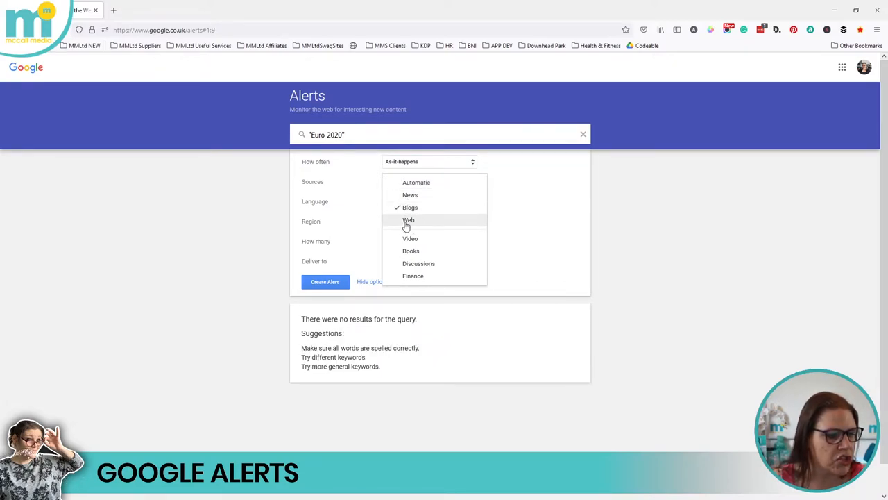
{"action": "left_click", "coordinate": [408, 220]}
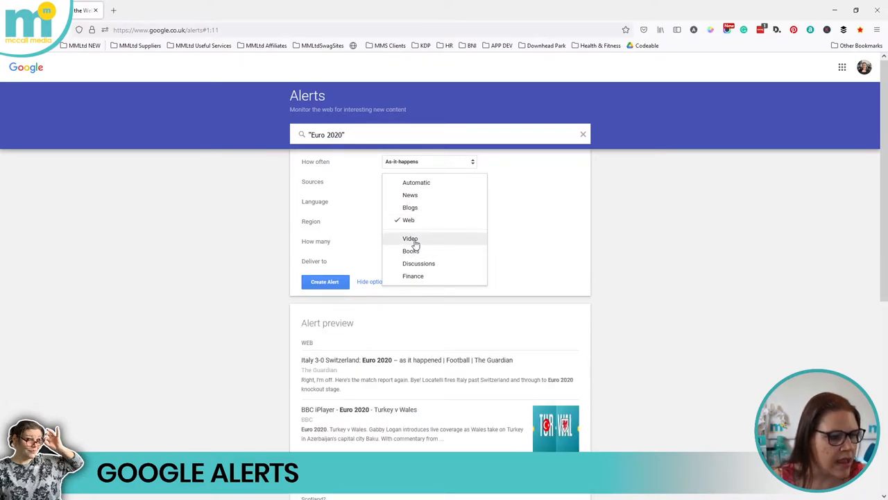
{"action": "left_click", "coordinate": [409, 239]}
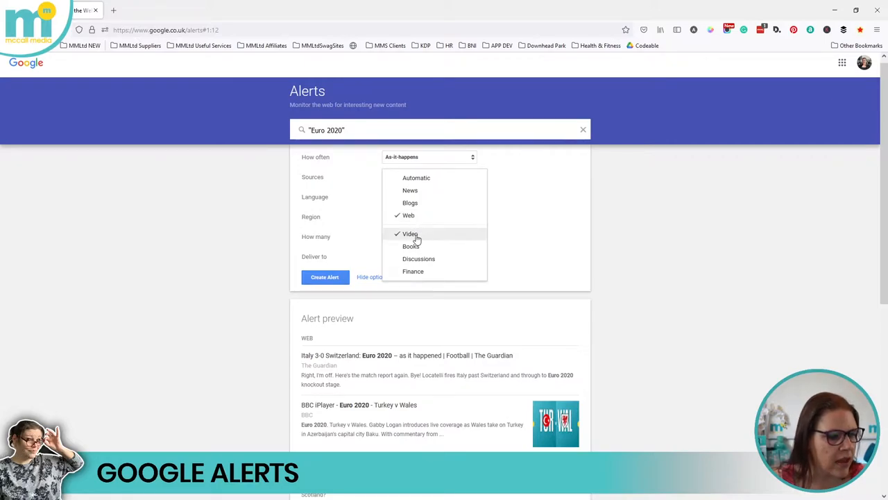
{"action": "mouse_move", "coordinate": [513, 199]}
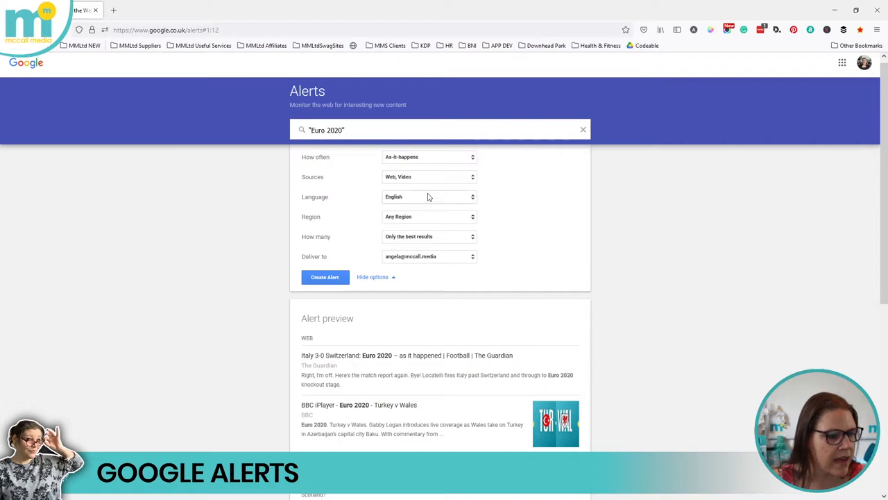
{"action": "mouse_move", "coordinate": [411, 197]}
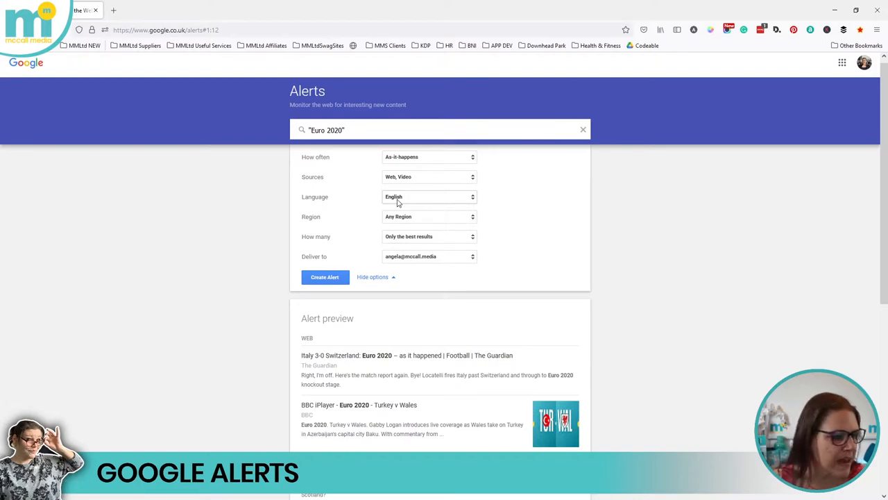
{"action": "left_click", "coordinate": [429, 217]}
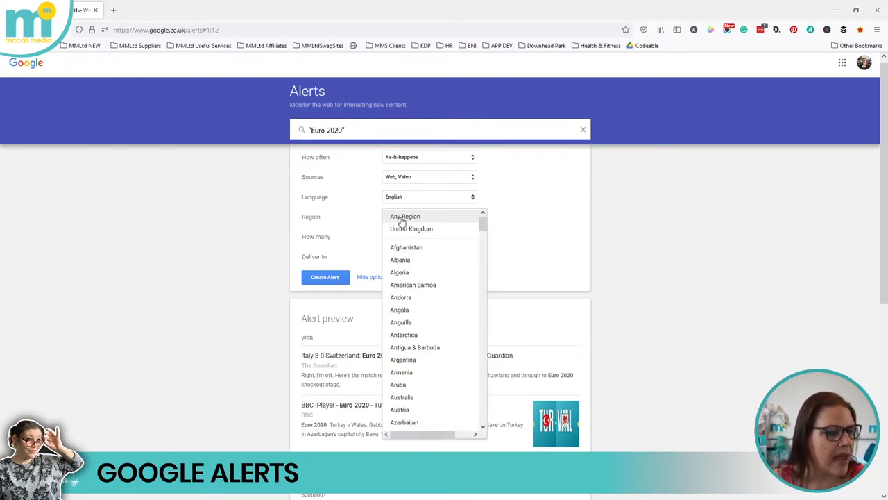
{"action": "mouse_move", "coordinate": [414, 284]}
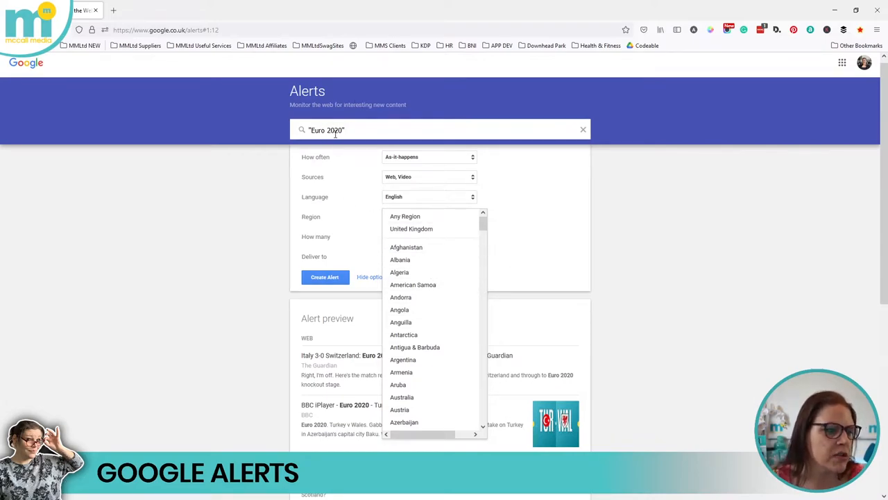
{"action": "left_click", "coordinate": [405, 217]}
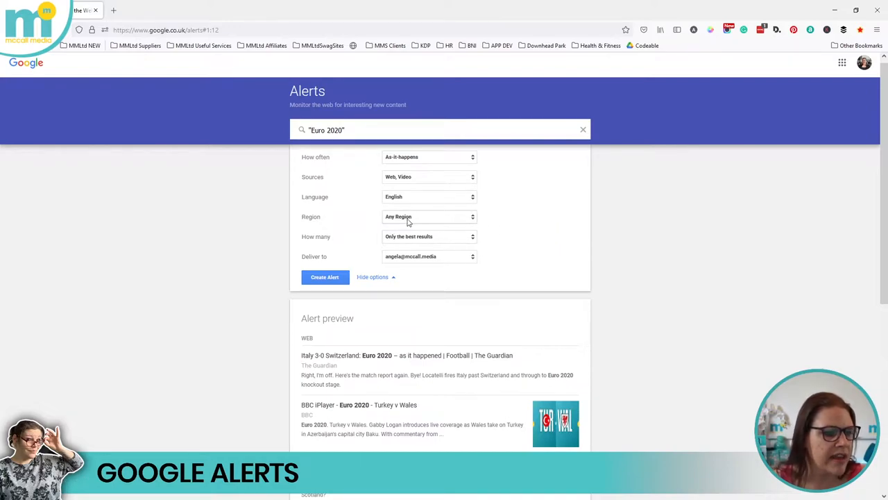
{"action": "mouse_move", "coordinate": [413, 221]}
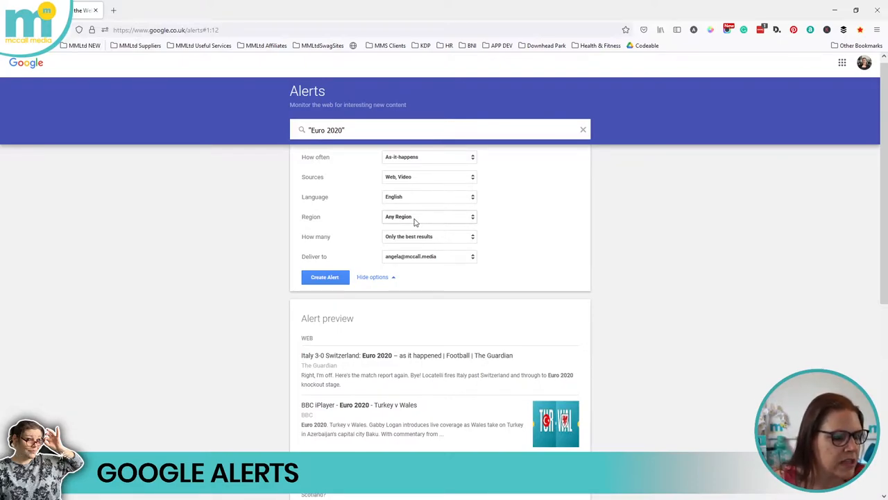
{"action": "left_click", "coordinate": [427, 216]}
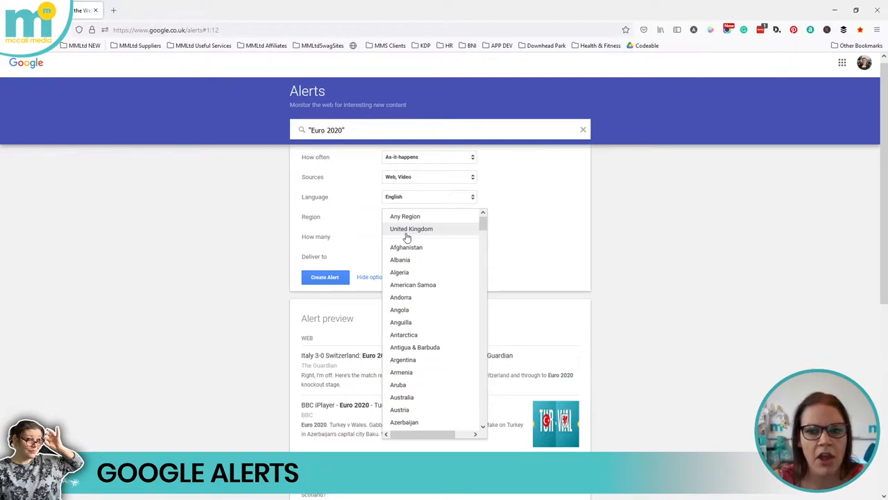
{"action": "left_click", "coordinate": [406, 217]}
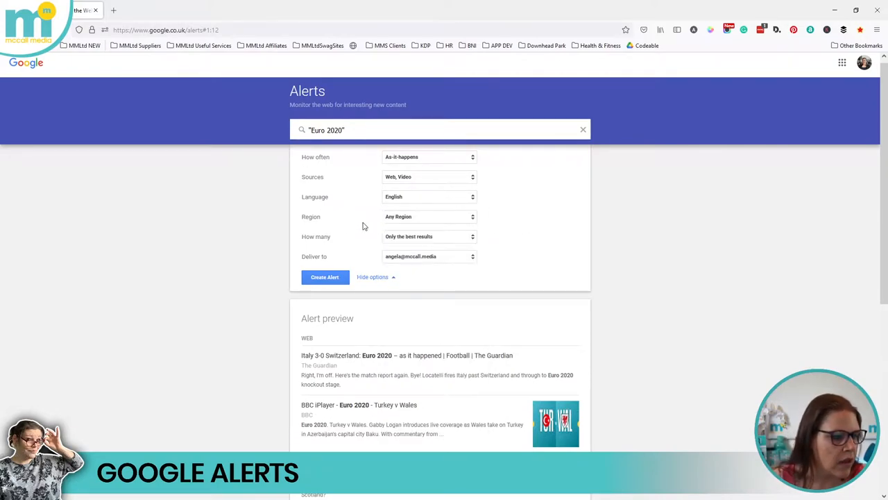
- Keep only the best results and create the Euro 2020 alert, returning to the five-alert list
{"action": "left_click", "coordinate": [429, 236]}
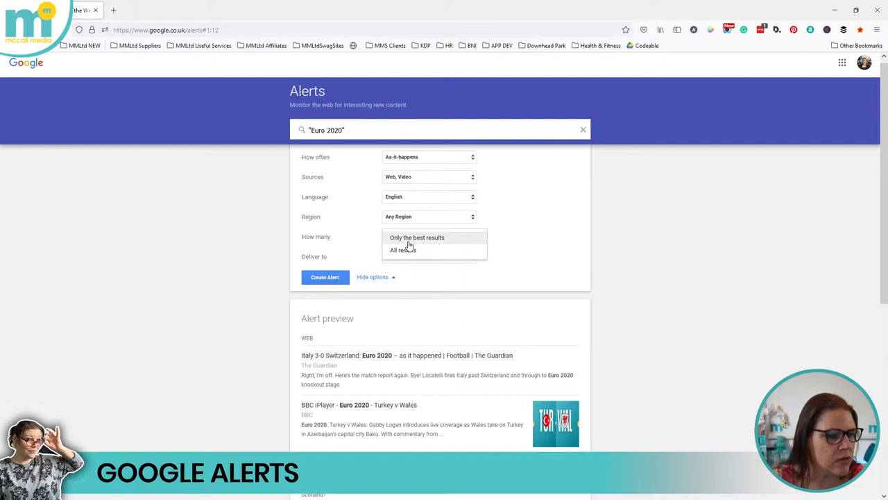
{"action": "mouse_move", "coordinate": [428, 254]}
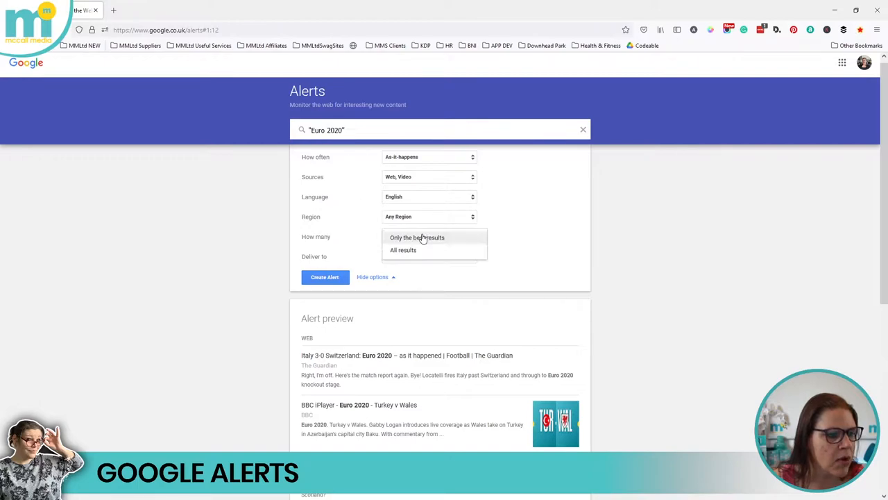
{"action": "left_click", "coordinate": [416, 237]}
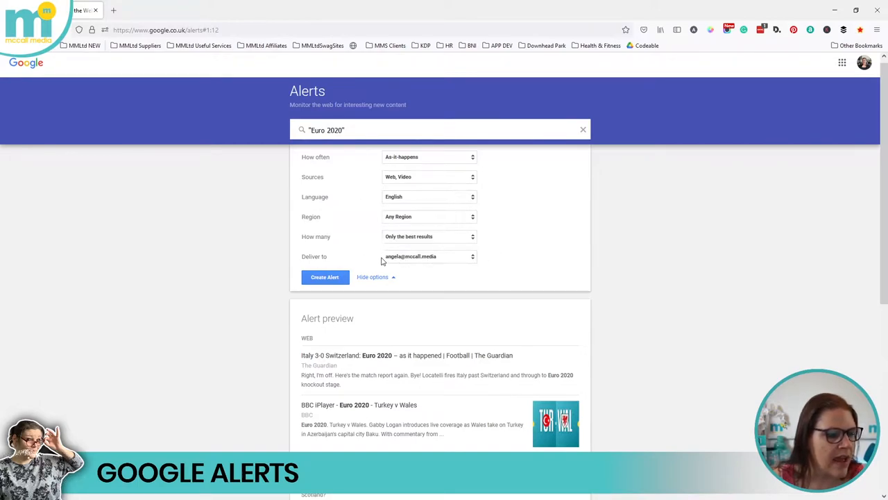
{"action": "mouse_move", "coordinate": [836, 77]}
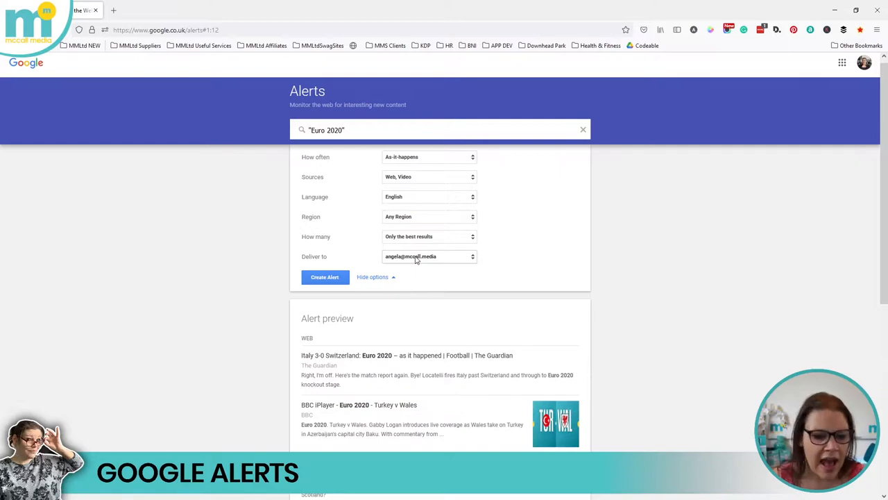
{"action": "mouse_move", "coordinate": [400, 262]}
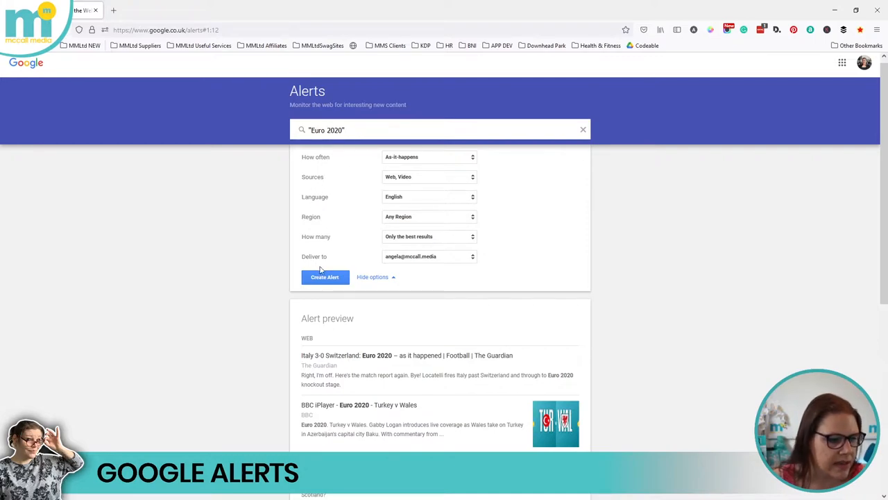
{"action": "left_click", "coordinate": [325, 278]}
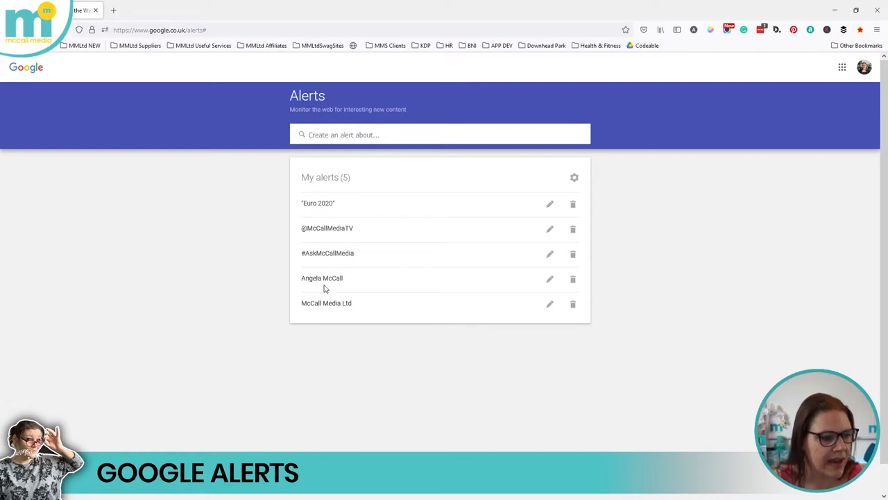
{"action": "mouse_move", "coordinate": [355, 205]}
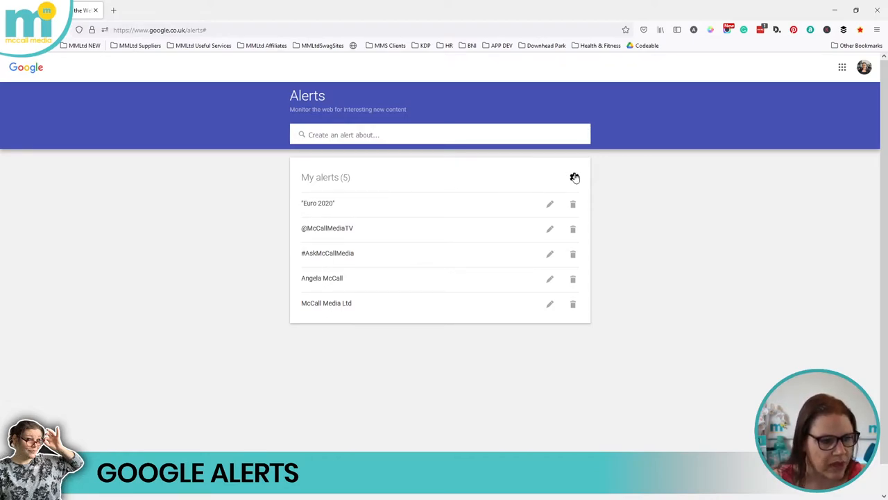
- In delivery settings, turn on a 10:00 AM delivery time and a combined digest
{"action": "left_click", "coordinate": [575, 178]}
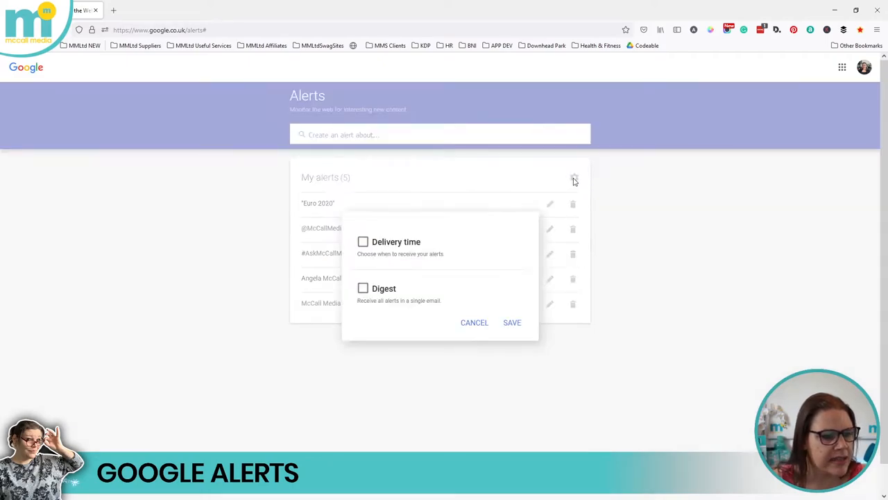
{"action": "mouse_move", "coordinate": [579, 188]}
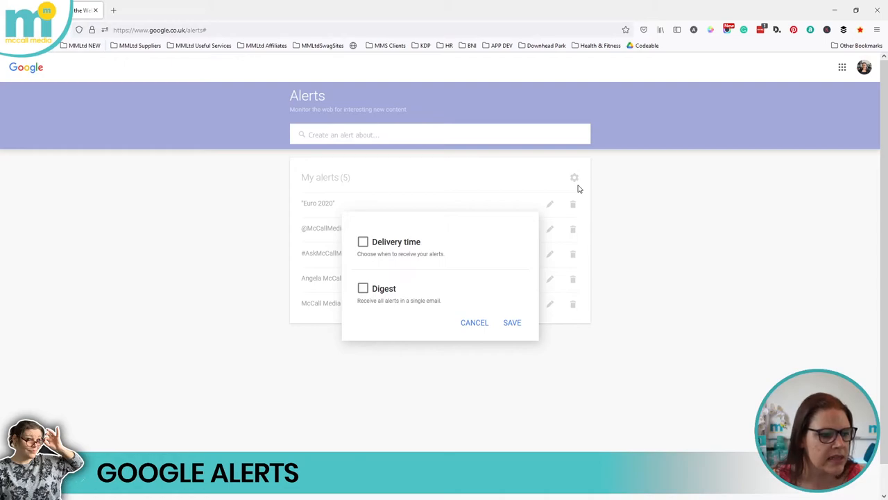
{"action": "left_click", "coordinate": [364, 242]}
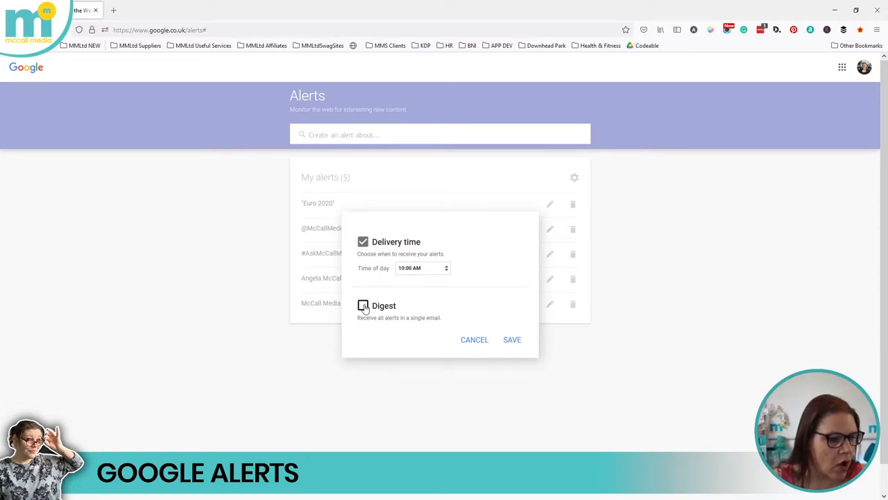
{"action": "left_click", "coordinate": [363, 306]}
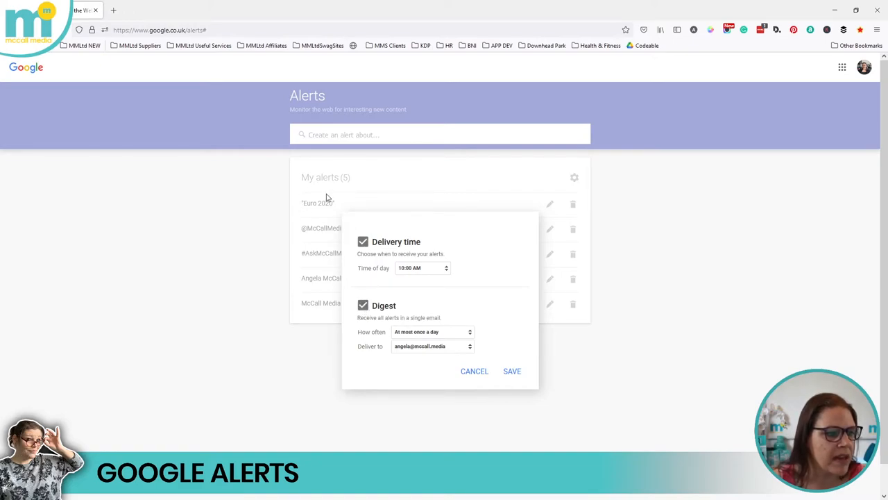
{"action": "mouse_move", "coordinate": [326, 211]}
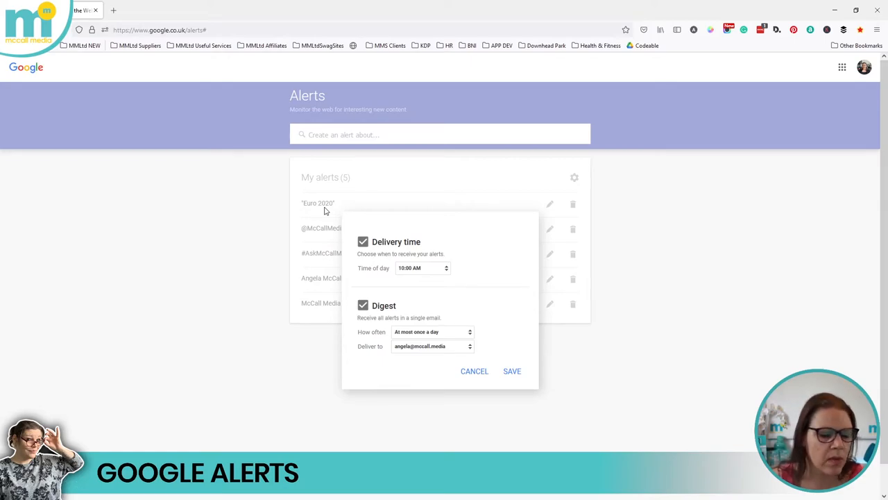
{"action": "mouse_move", "coordinate": [394, 285]}
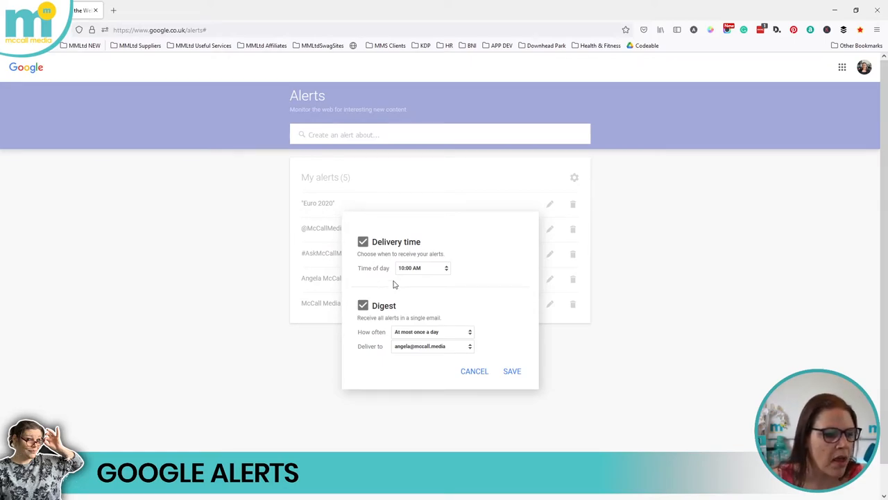
{"action": "mouse_move", "coordinate": [419, 328]}
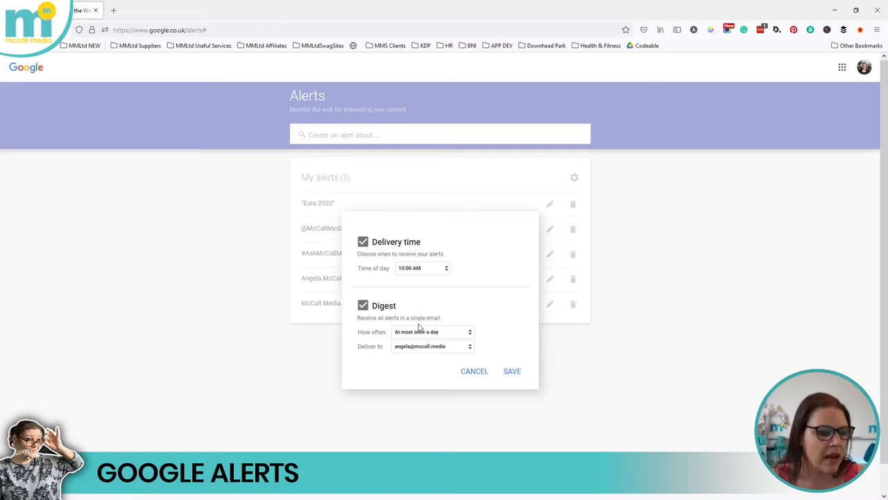
{"action": "double_click", "coordinate": [425, 317]}
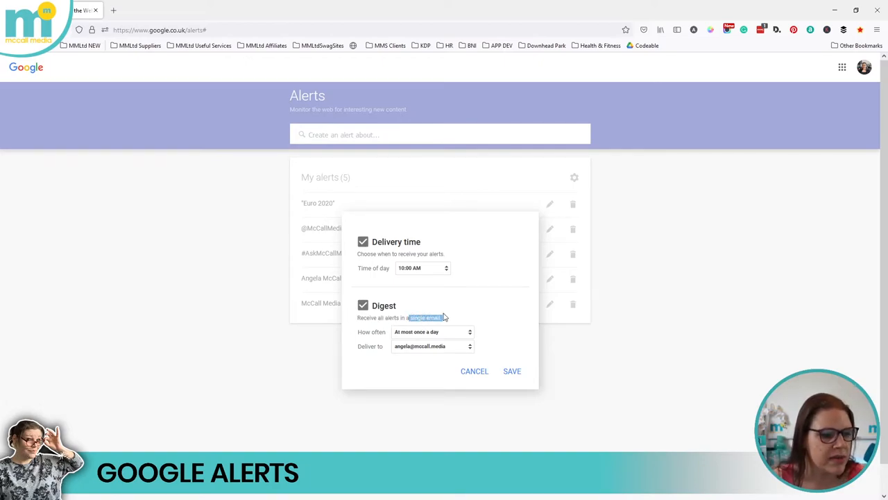
- Set the digest to at most once a day to the chosen address and save
{"action": "left_click", "coordinate": [430, 332]}
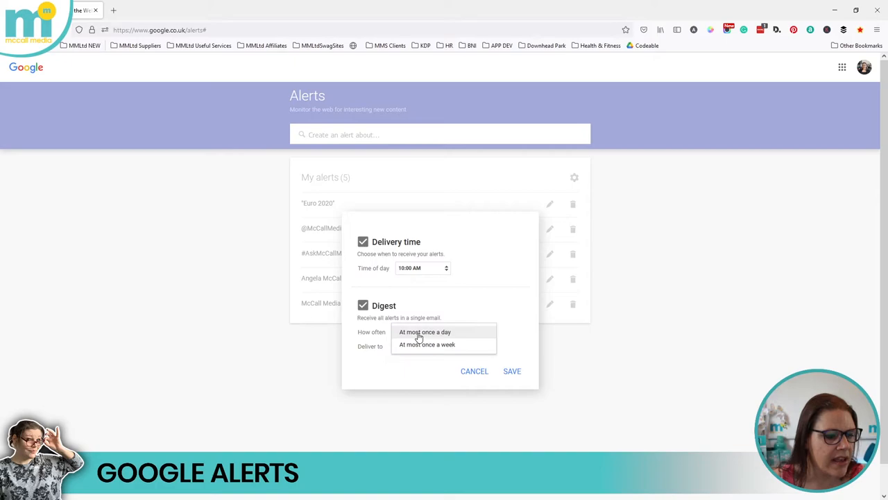
{"action": "left_click", "coordinate": [425, 332]}
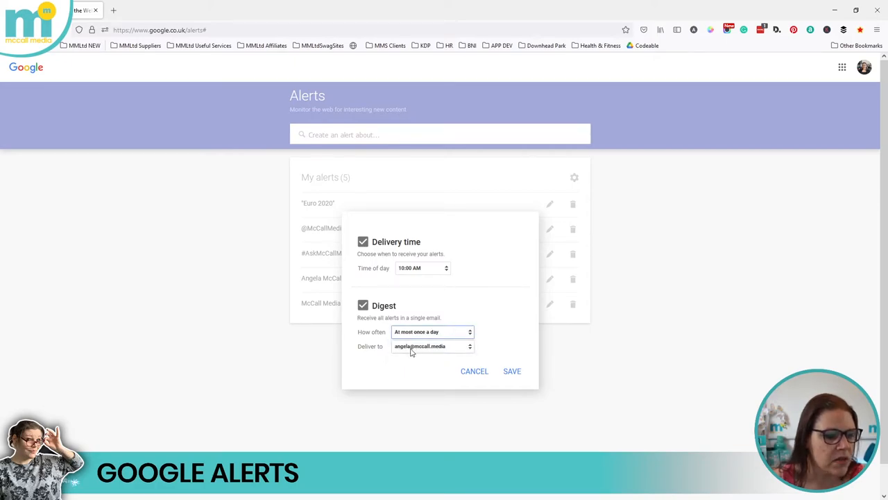
{"action": "mouse_move", "coordinate": [424, 351]}
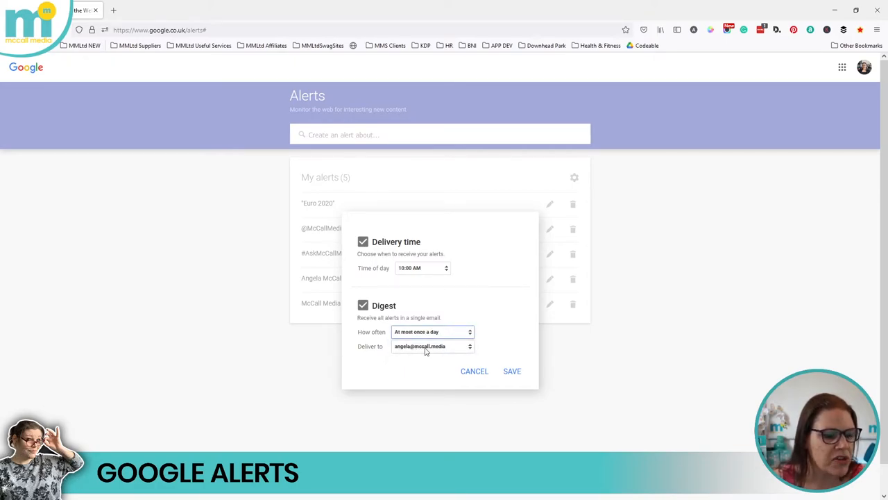
{"action": "left_click", "coordinate": [430, 345]}
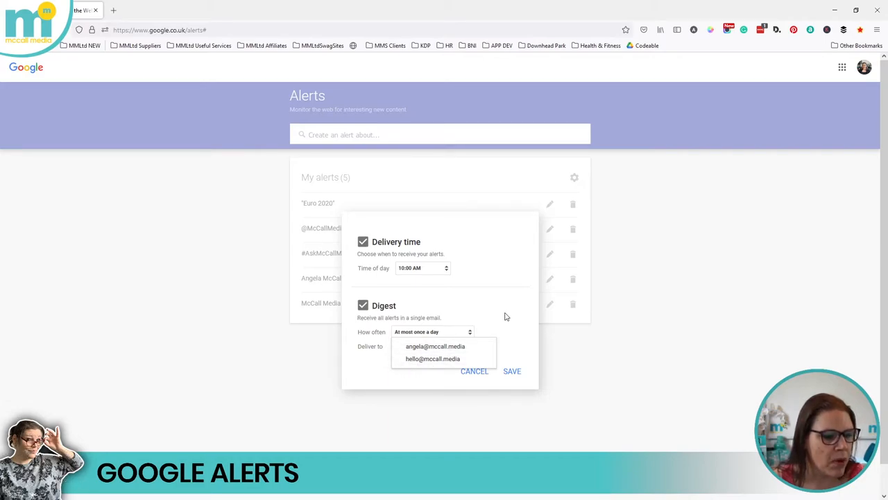
{"action": "left_click", "coordinate": [436, 347]}
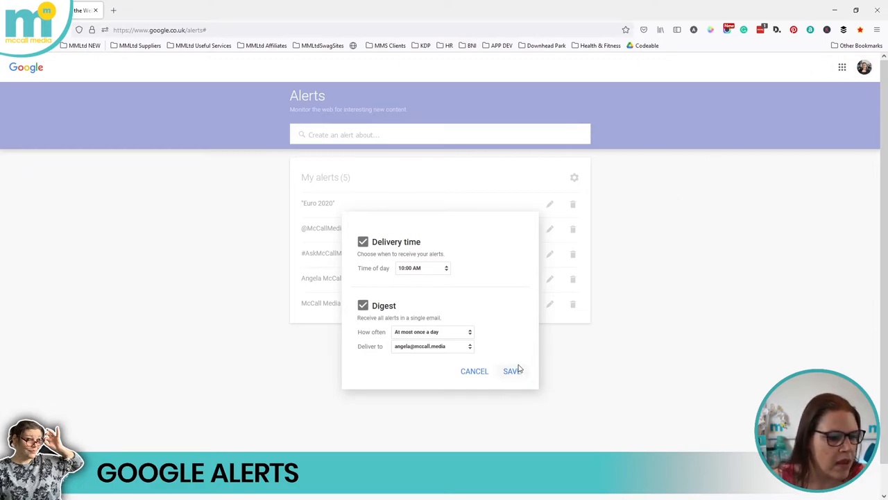
{"action": "left_click", "coordinate": [512, 370]}
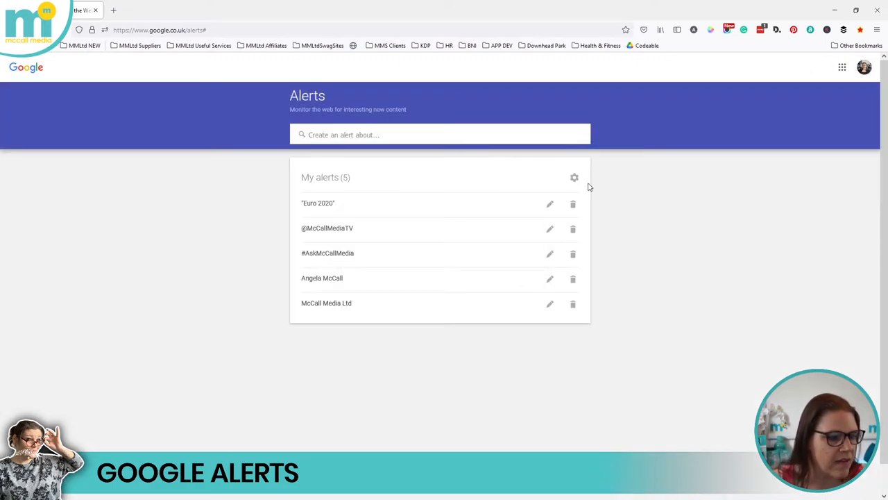
- Check the delivery settings without changes, then delete the Euro 2020 alert
{"action": "left_click", "coordinate": [575, 177]}
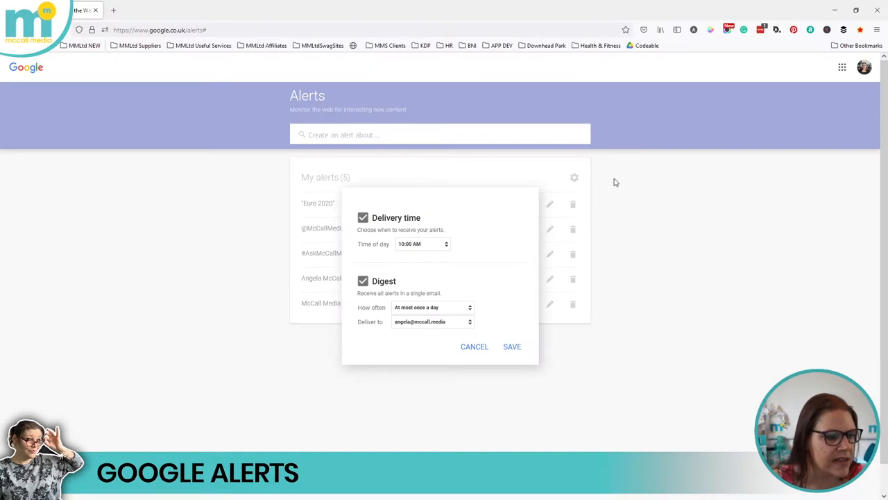
{"action": "left_click", "coordinate": [475, 347]}
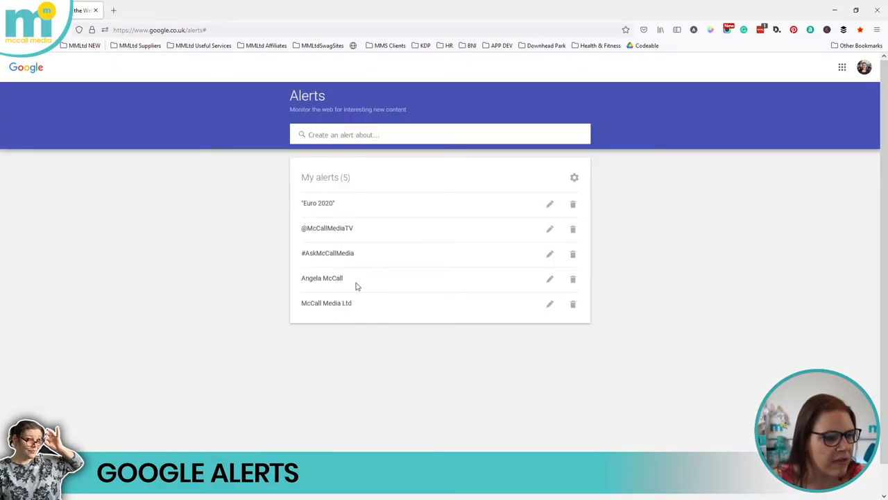
{"action": "mouse_move", "coordinate": [590, 175]}
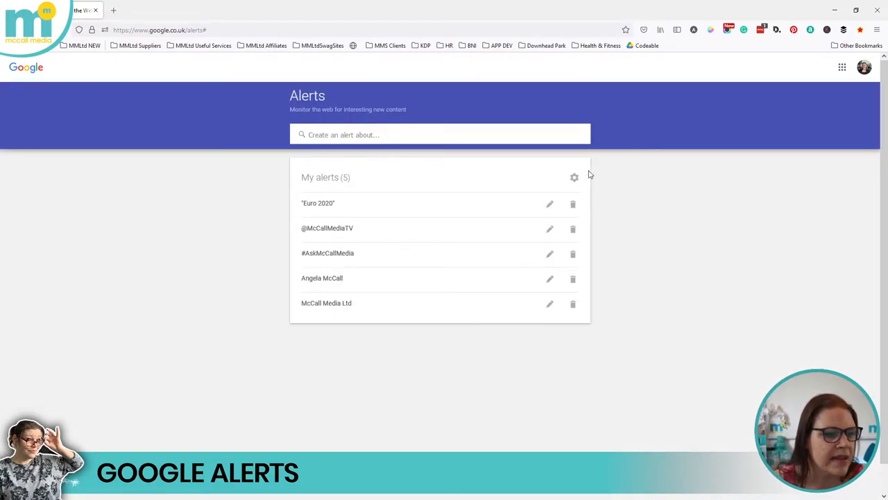
{"action": "mouse_move", "coordinate": [348, 203]}
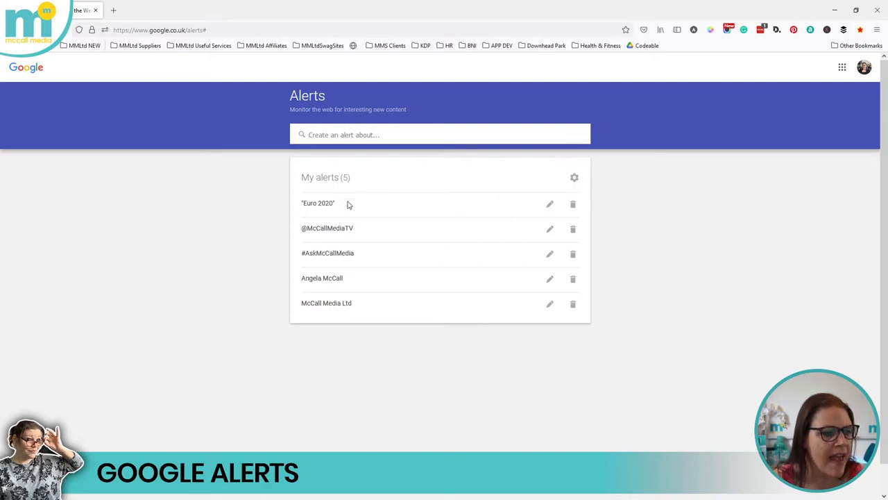
{"action": "mouse_move", "coordinate": [362, 175]}
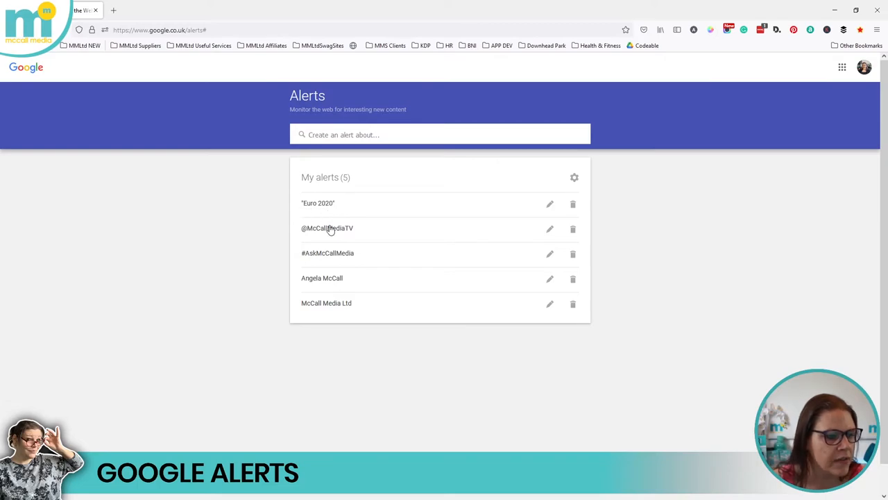
{"action": "mouse_move", "coordinate": [591, 197]}
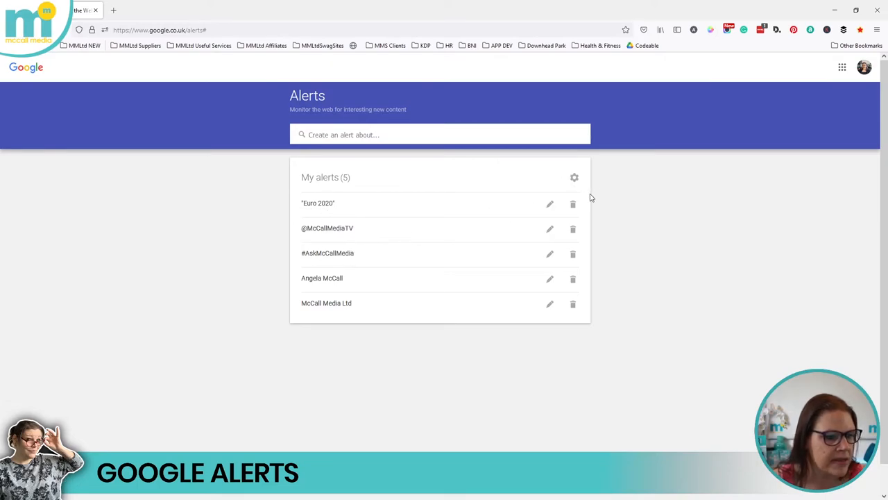
{"action": "left_click", "coordinate": [572, 202]}
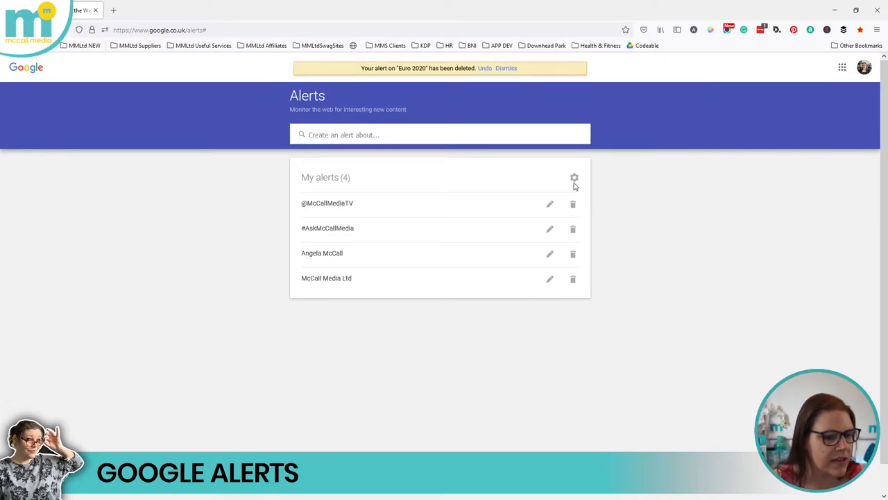
- Reopen delivery settings, toggle Digest back on at once a day and save
{"action": "left_click", "coordinate": [575, 178]}
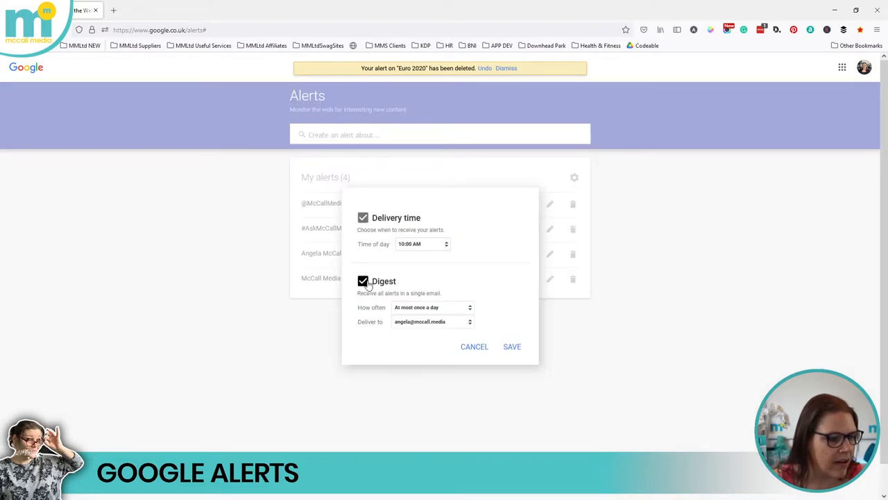
{"action": "left_click", "coordinate": [363, 281]}
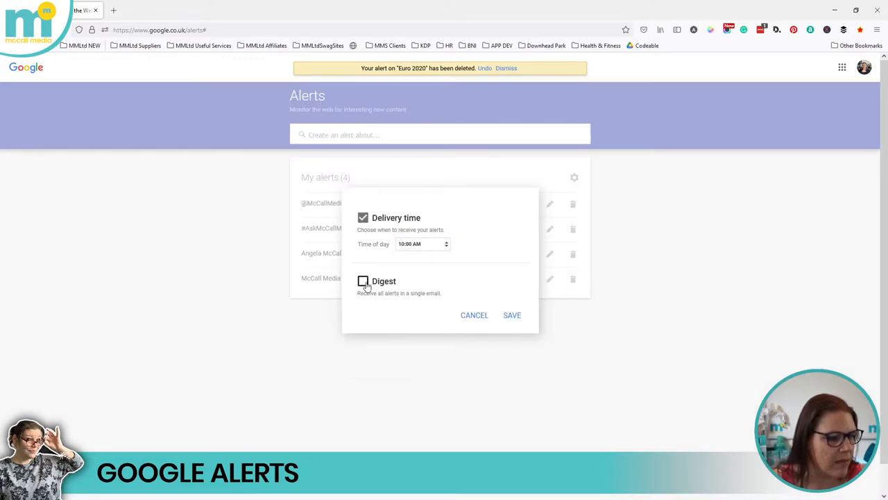
{"action": "left_click", "coordinate": [364, 281]}
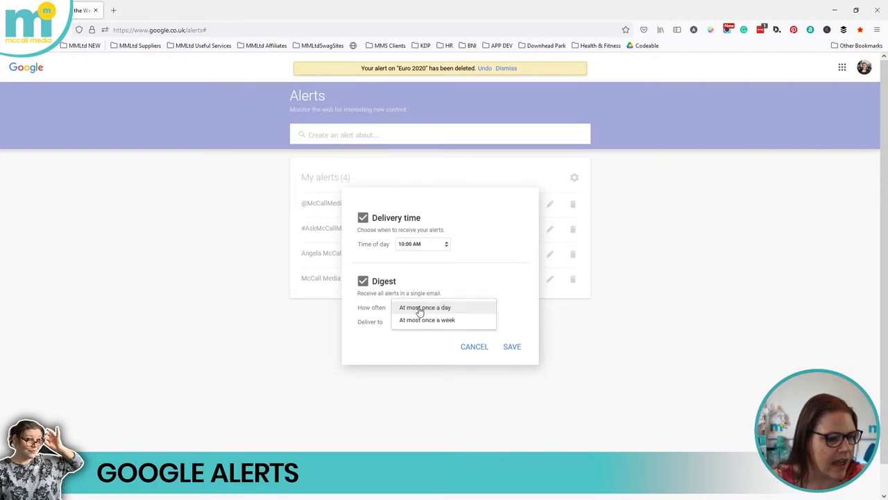
{"action": "left_click", "coordinate": [425, 306]}
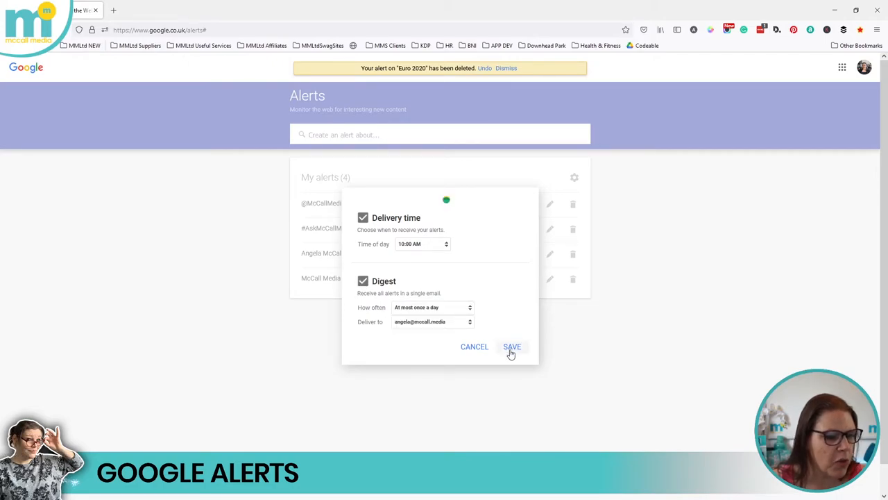
{"action": "left_click", "coordinate": [511, 347]}
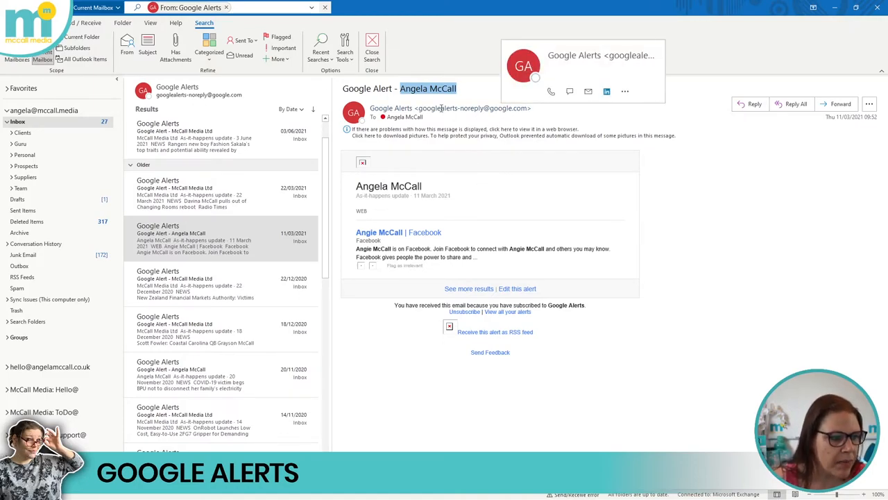
{"action": "left_click", "coordinate": [523, 67]}
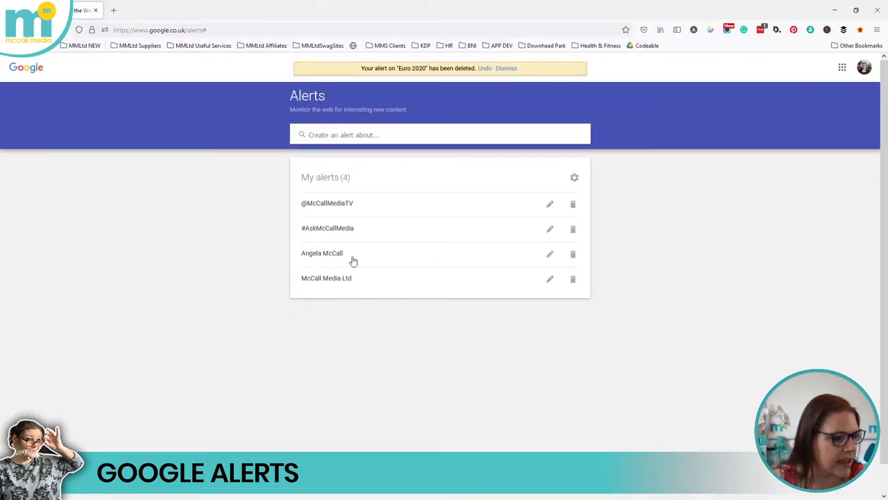
{"action": "mouse_move", "coordinate": [322, 261]}
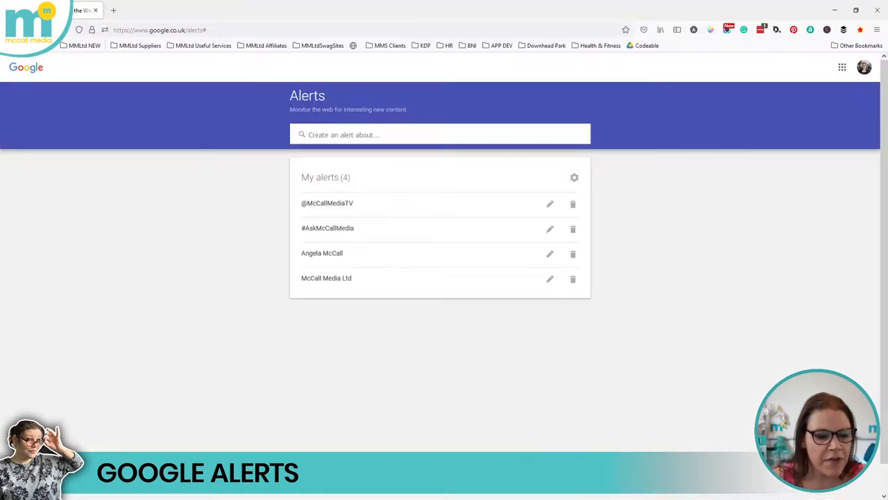
{"action": "left_click", "coordinate": [550, 252]}
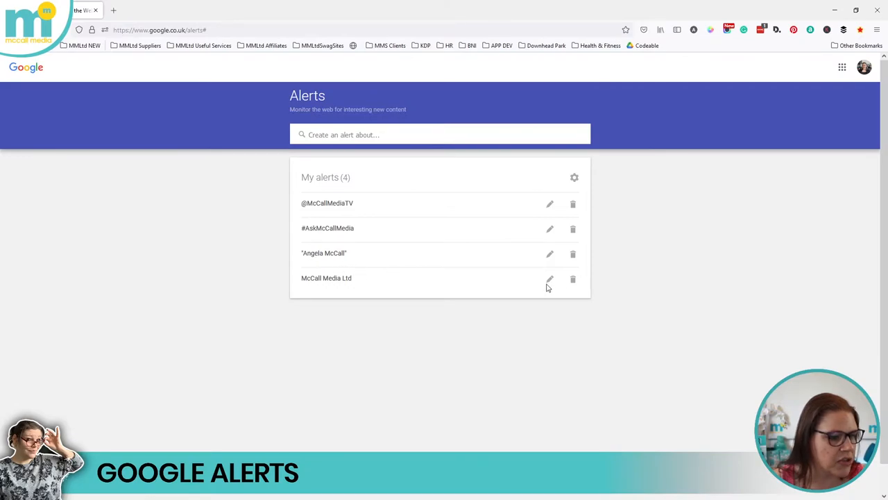
{"action": "left_click", "coordinate": [550, 277]}
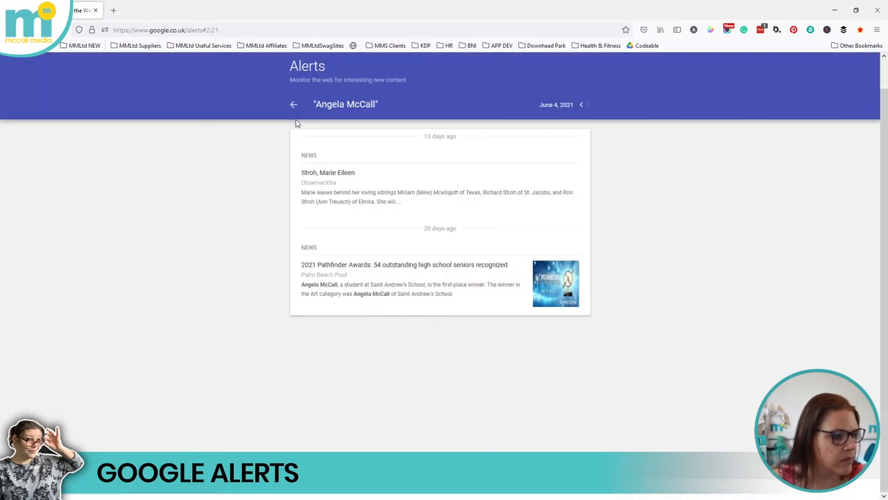
{"action": "left_click", "coordinate": [293, 104]}
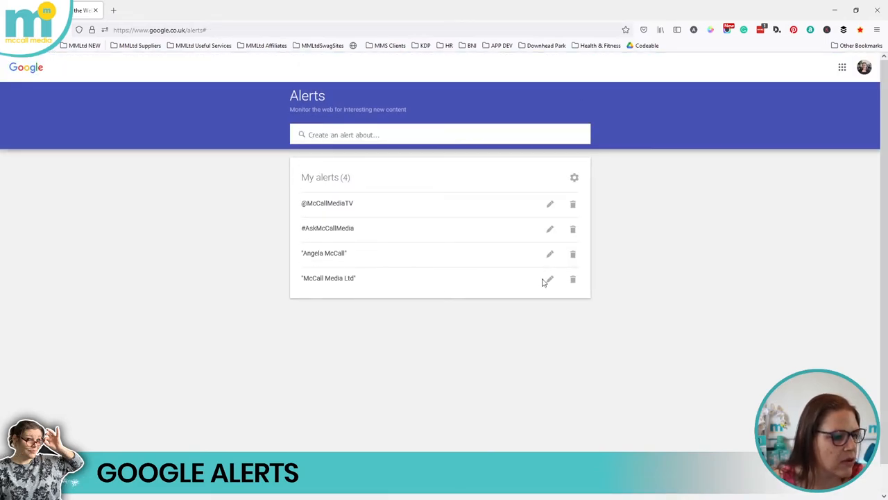
{"action": "mouse_move", "coordinate": [539, 224]}
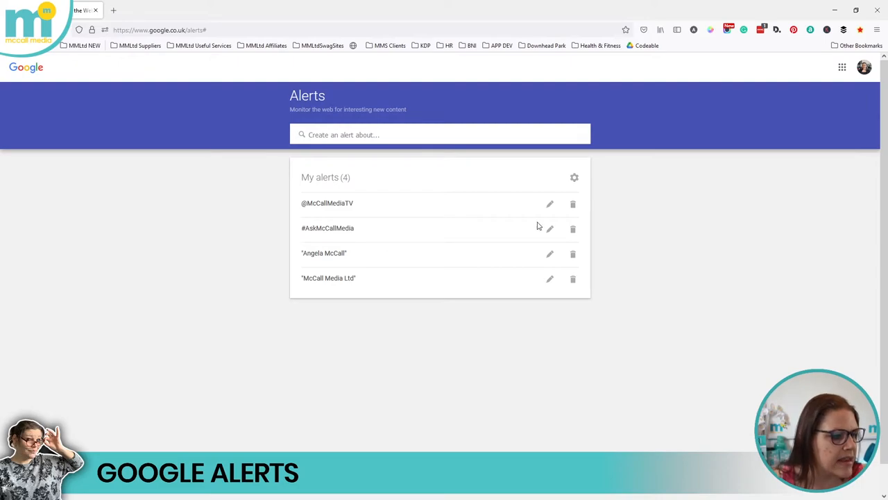
{"action": "mouse_move", "coordinate": [322, 285]}
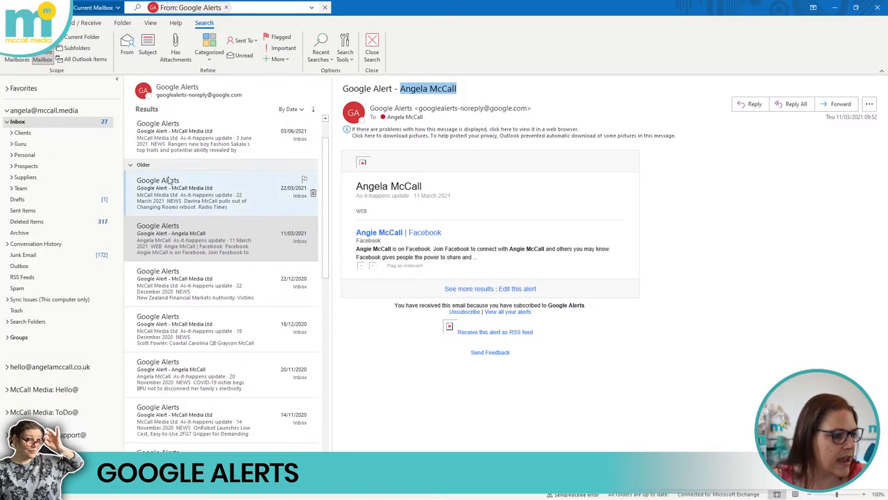
- Open the latest and March company-name alert emails, then the 20/11/2020 personal-name alert
{"action": "left_click", "coordinate": [194, 136]}
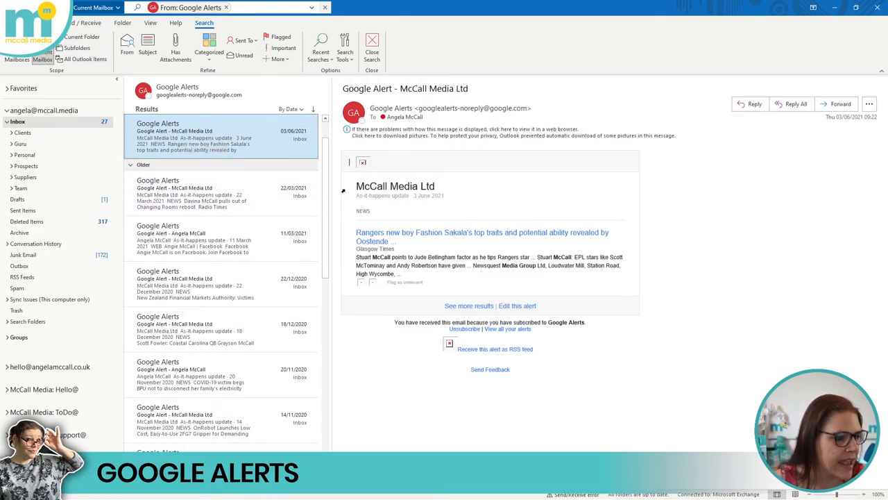
{"action": "double_click", "coordinate": [372, 186]}
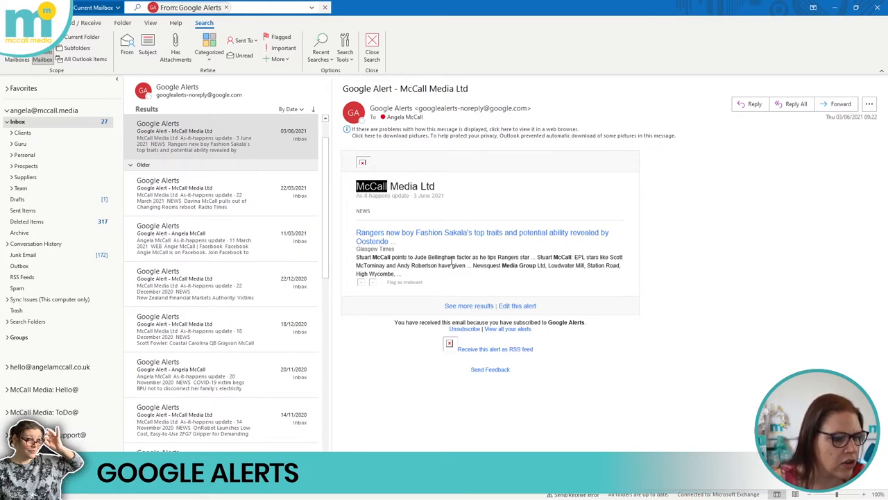
{"action": "left_click", "coordinate": [201, 194]}
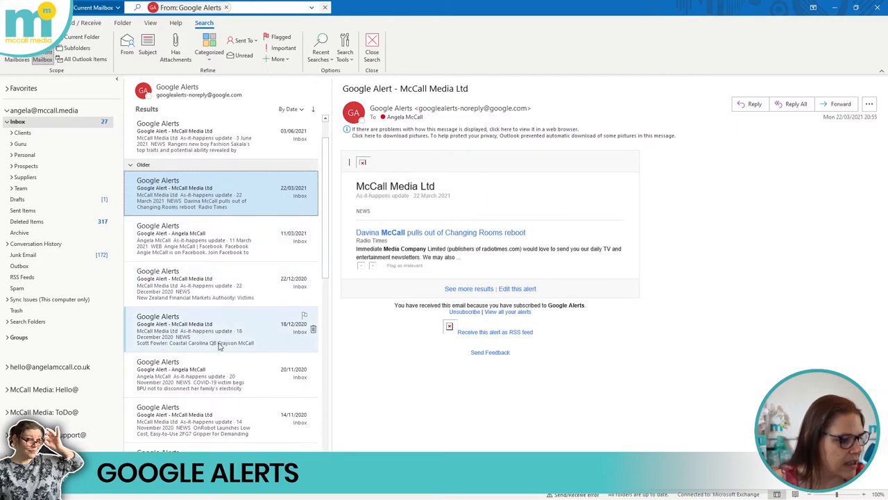
{"action": "left_click", "coordinate": [194, 375]}
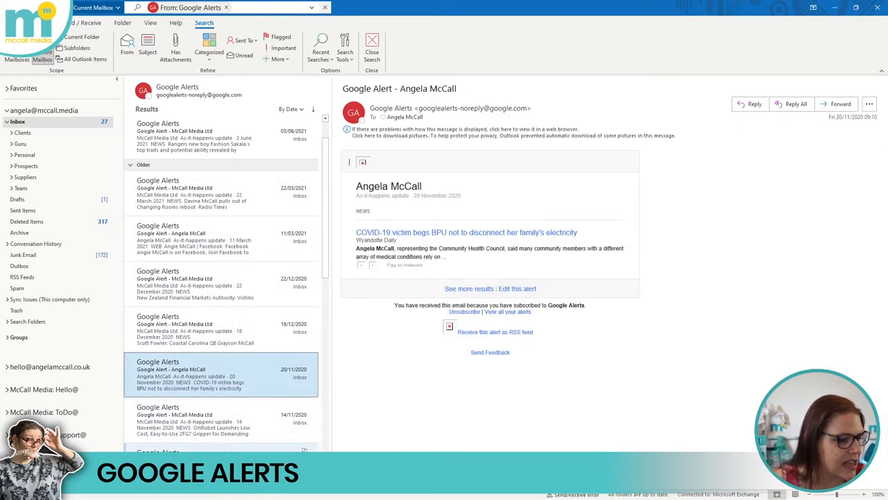